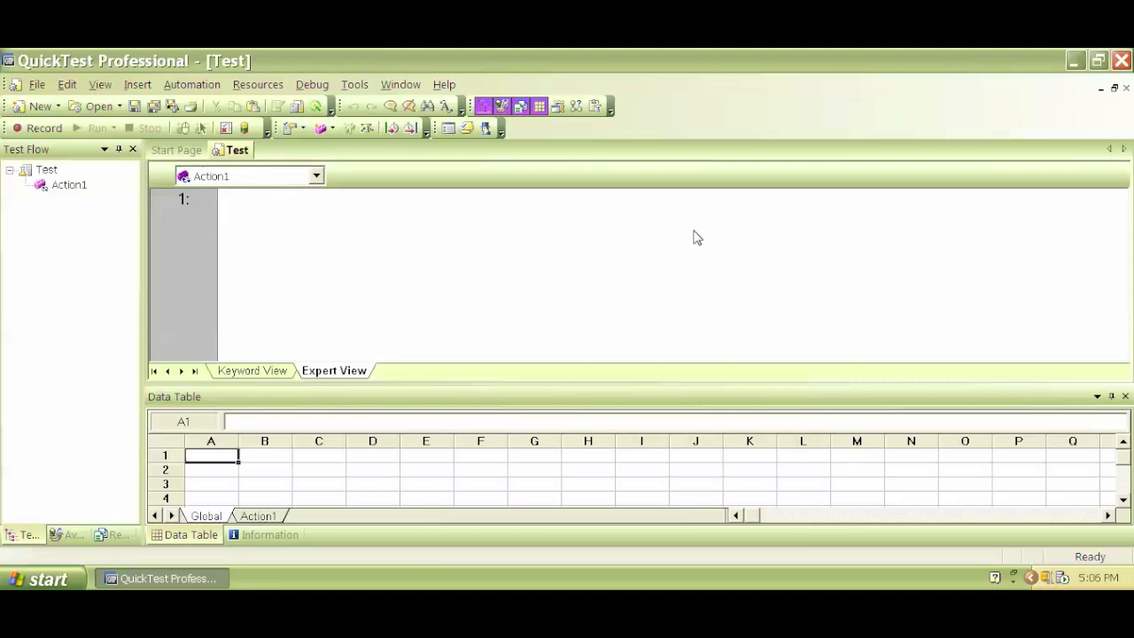
mouse_move(36, 132)
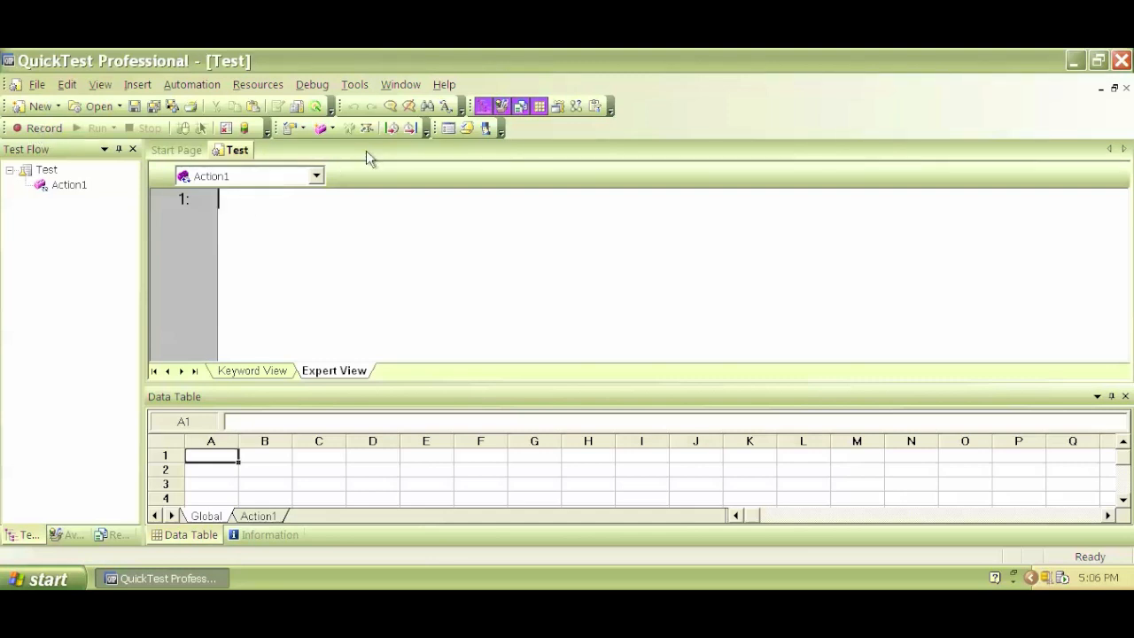
mouse_move(411, 170)
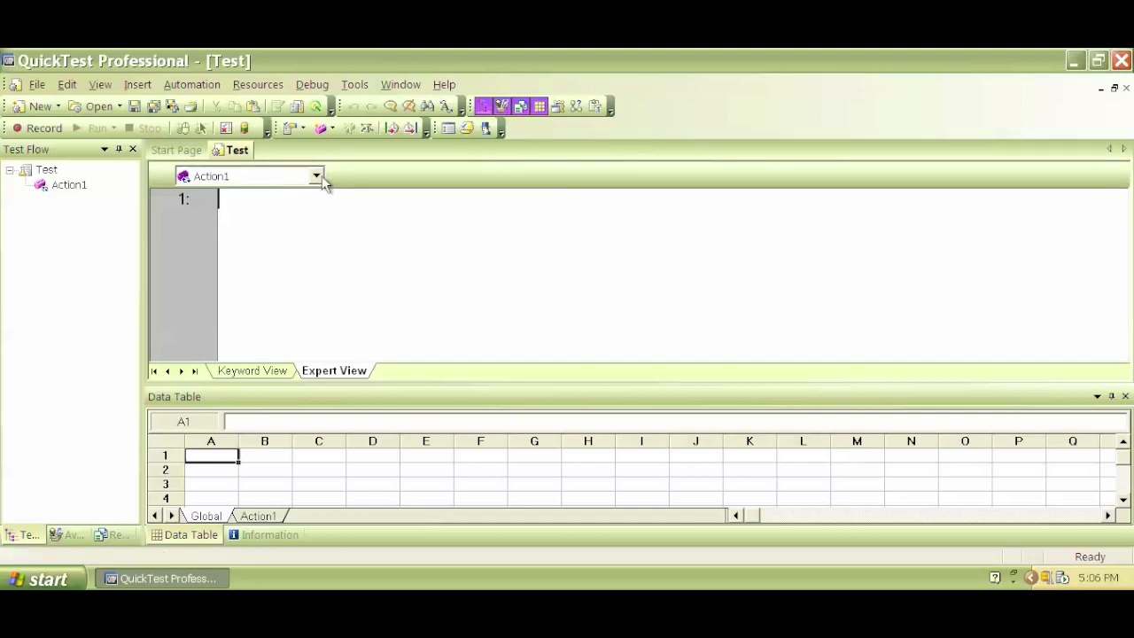
mouse_move(57, 581)
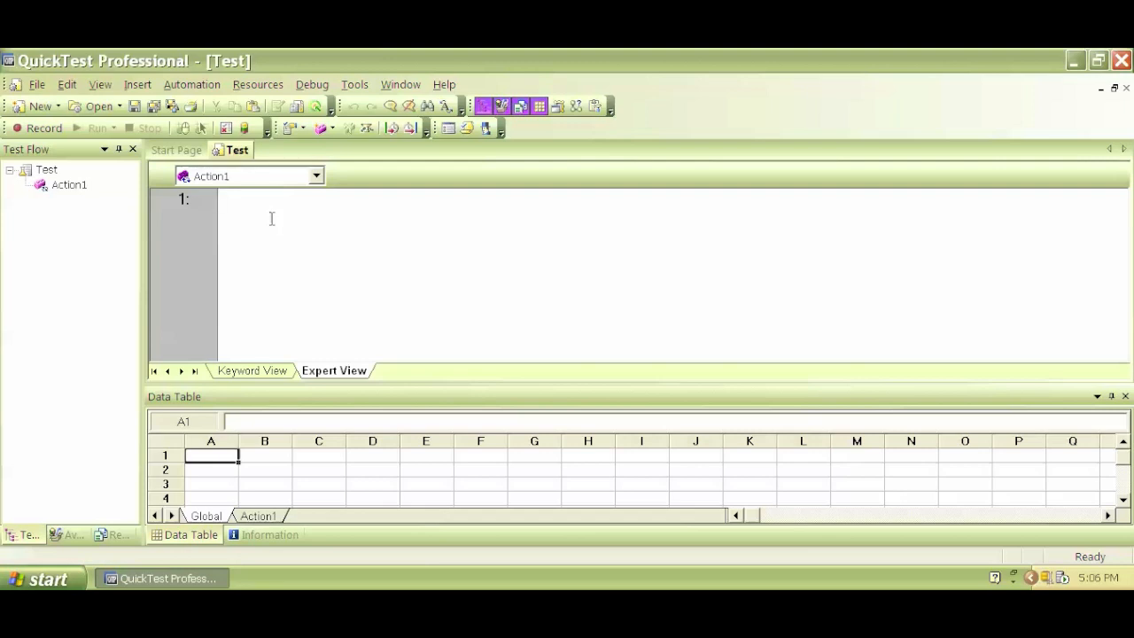
Launch Paint from the program list and mark a text area near the canvas top.
click(219, 199)
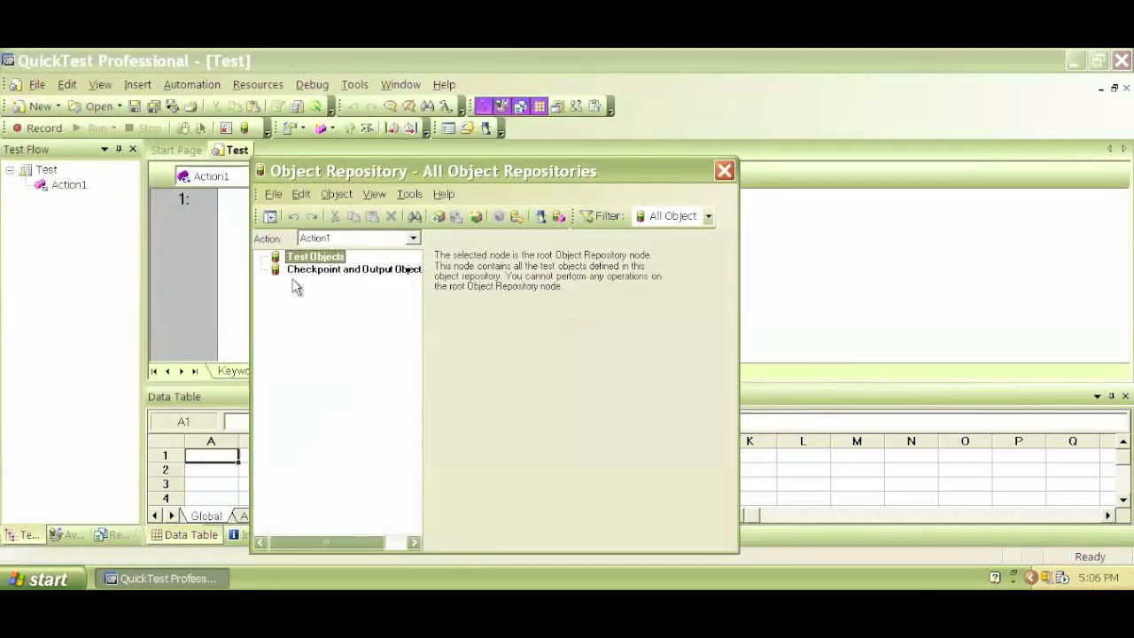
mouse_move(635, 195)
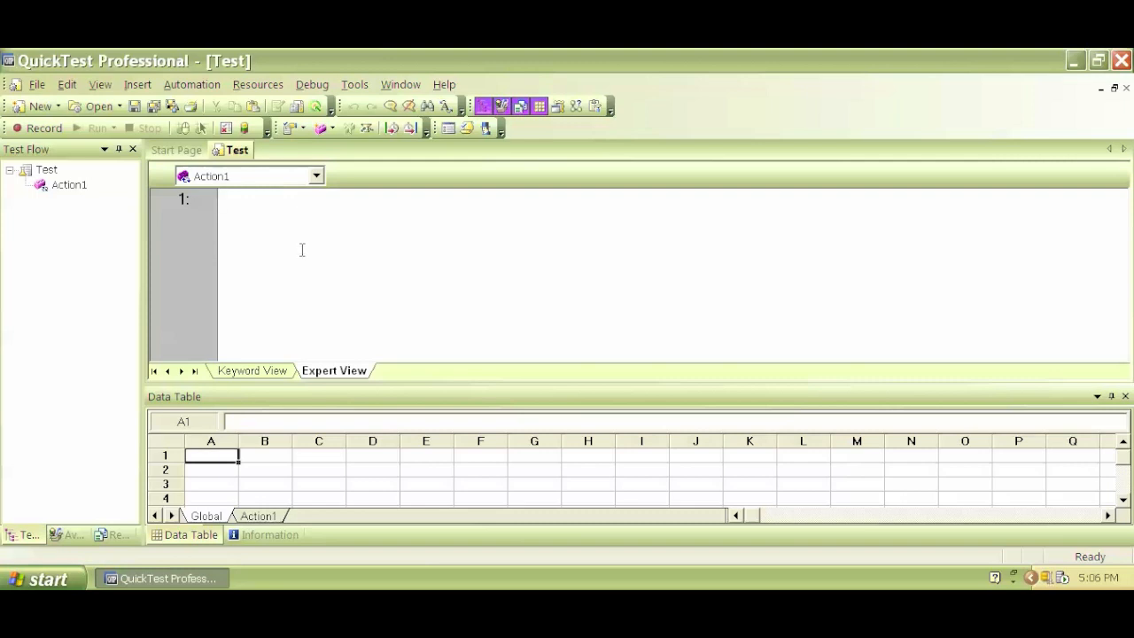
mouse_move(282, 283)
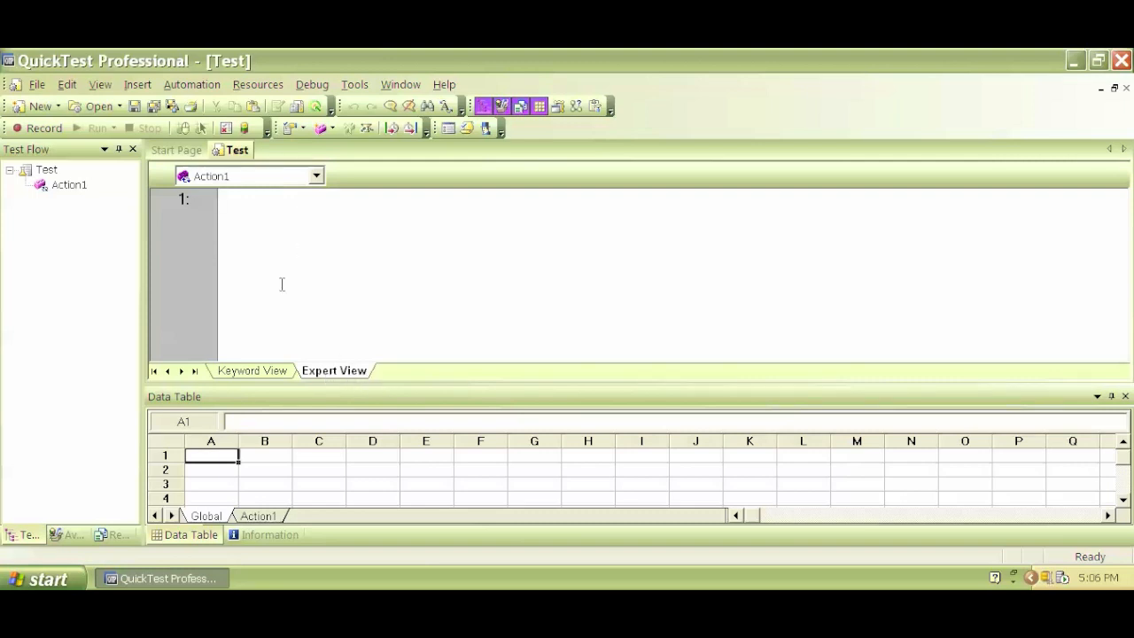
click(222, 199)
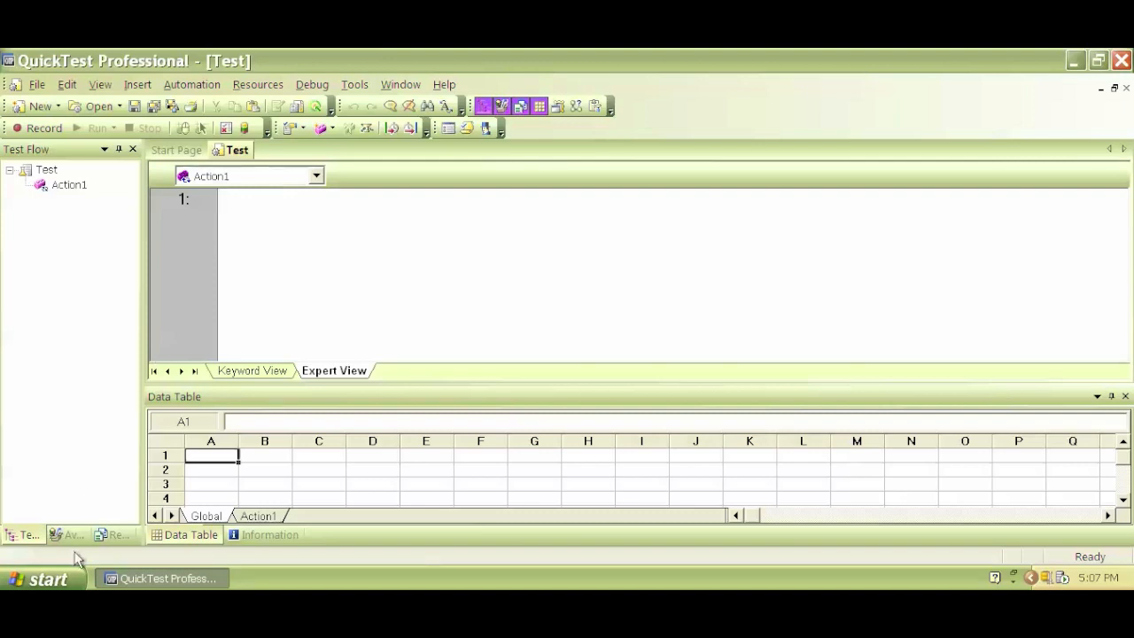
click(40, 578)
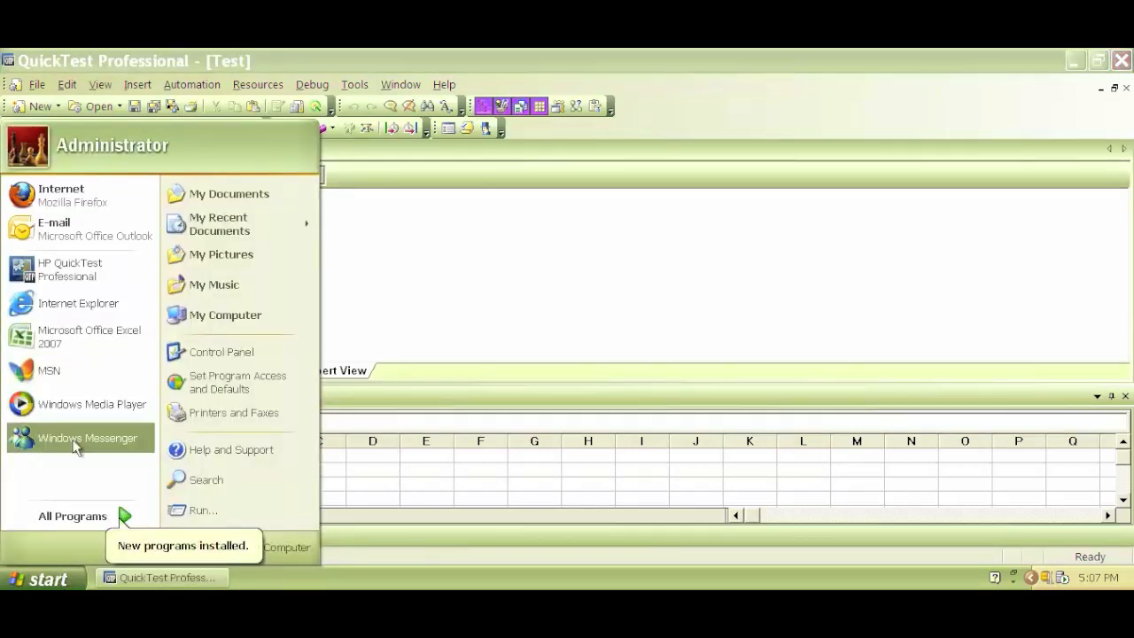
mouse_move(960, 578)
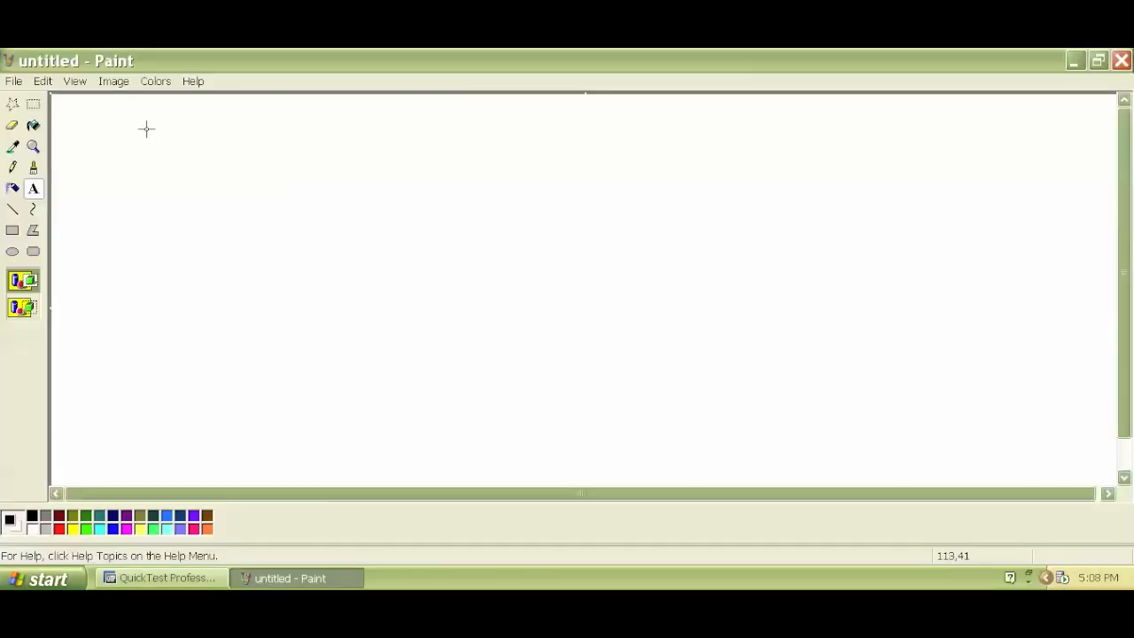
drag(145, 127, 414, 170)
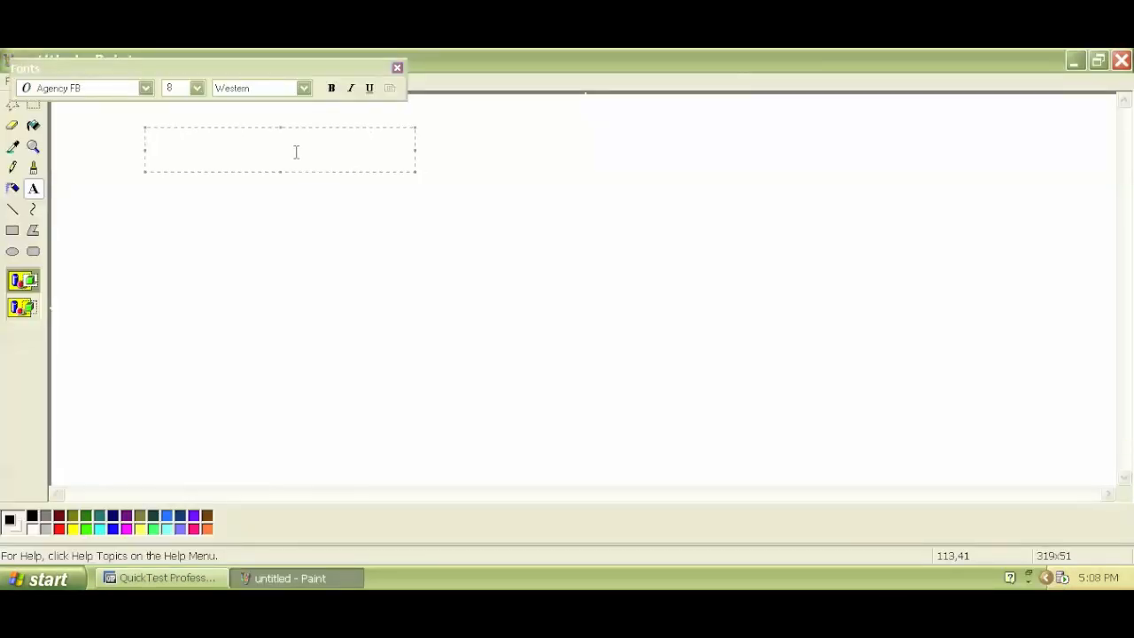
Write the title 'Descriptive Programming' and enlarge it to font size 28.
text(Description)
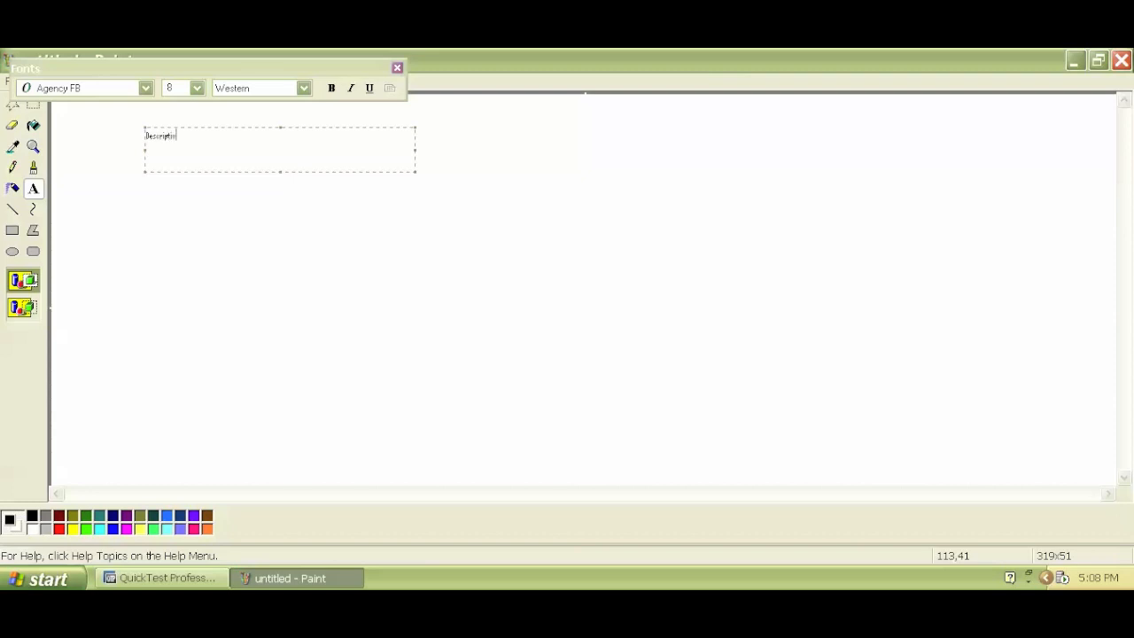
text(Programming)
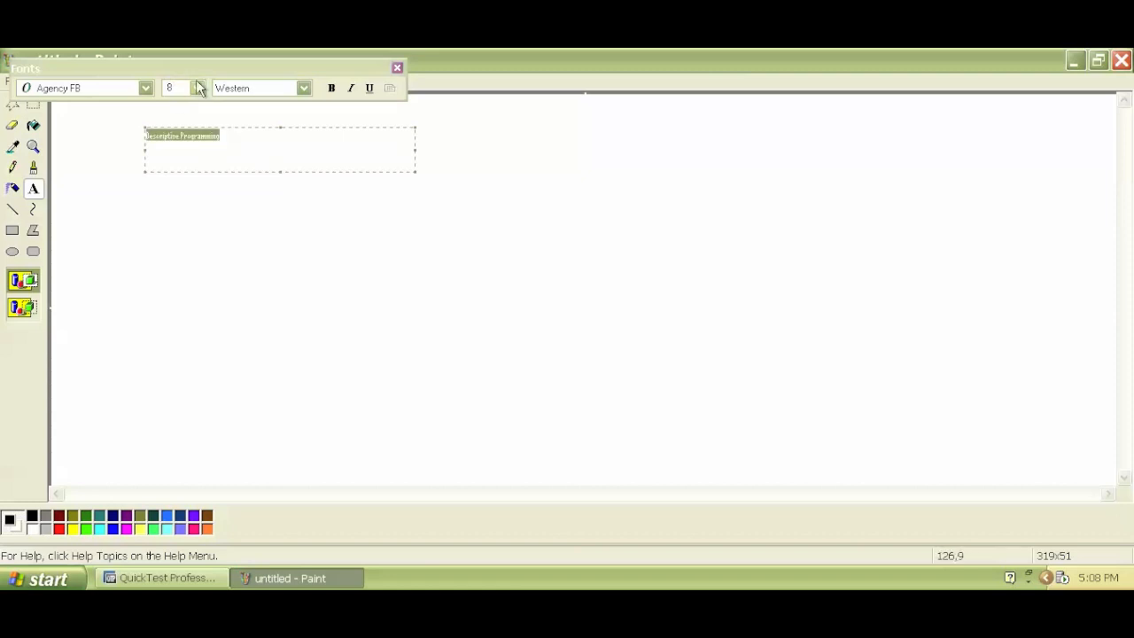
click(196, 86)
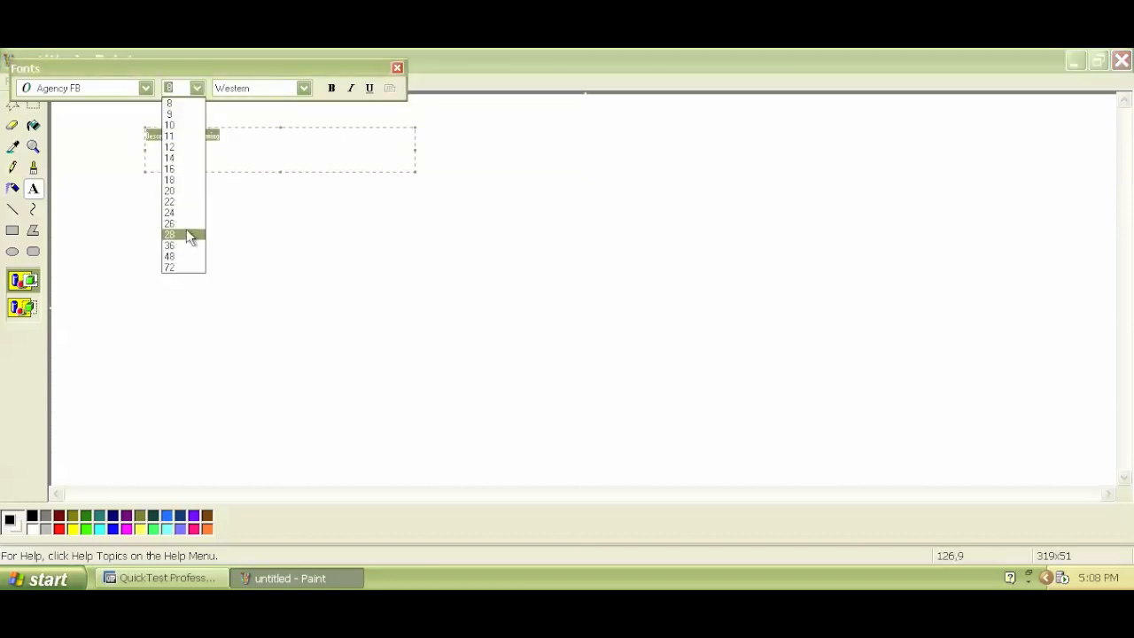
click(170, 234)
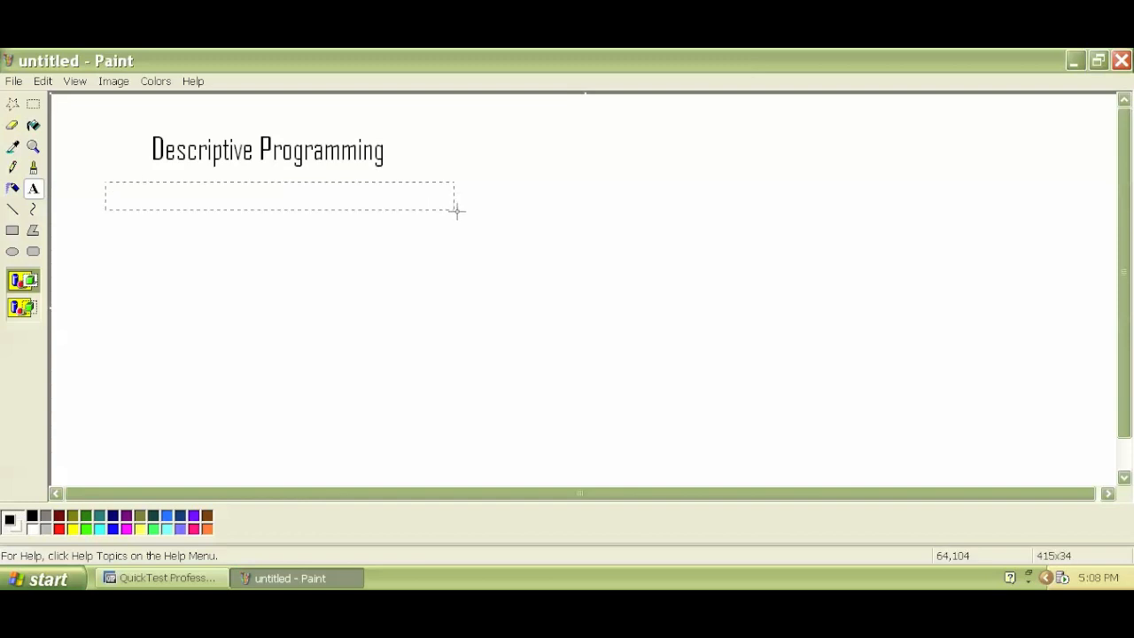
Add 'Efficiency' under the title and begin the line 'makes the script ea…'.
text(Eff)
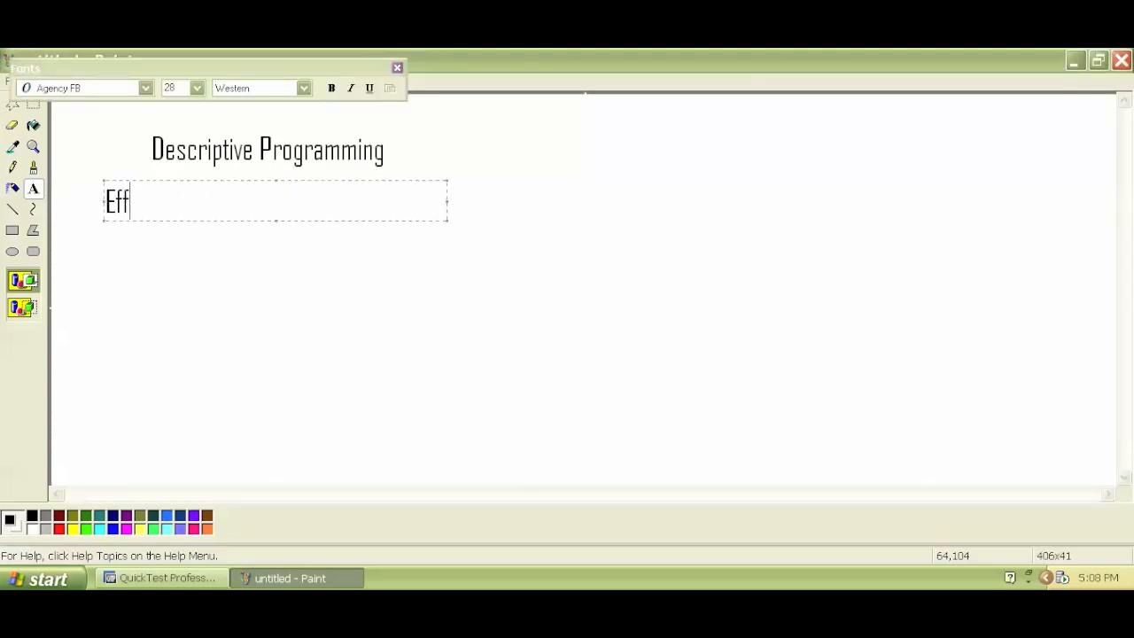
text(iciency)
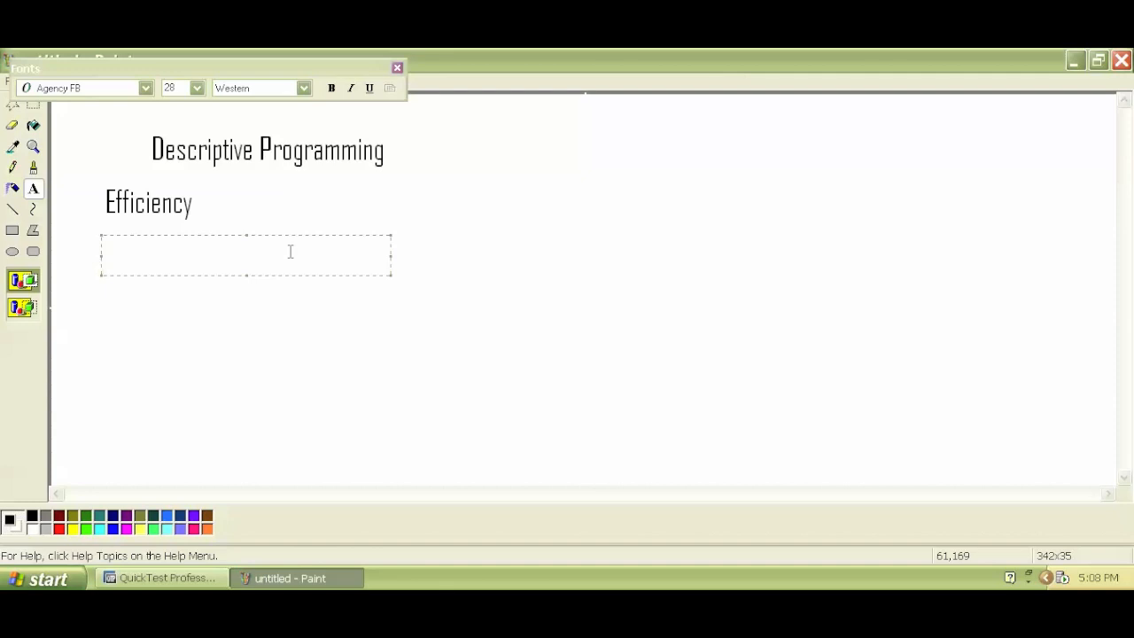
text(makes t)
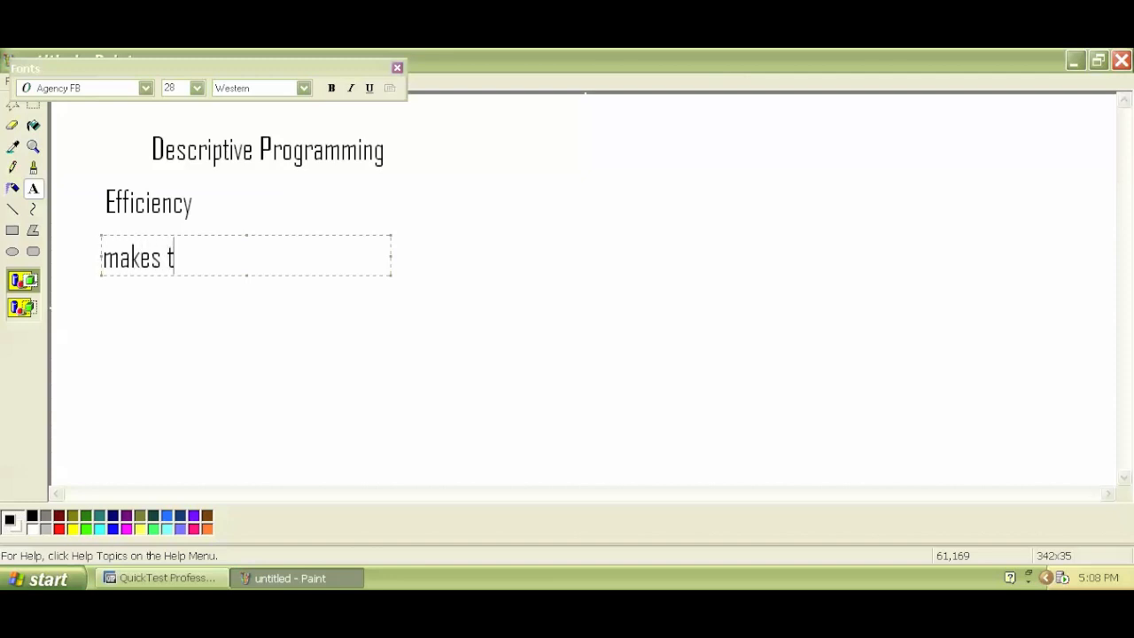
text(he script)
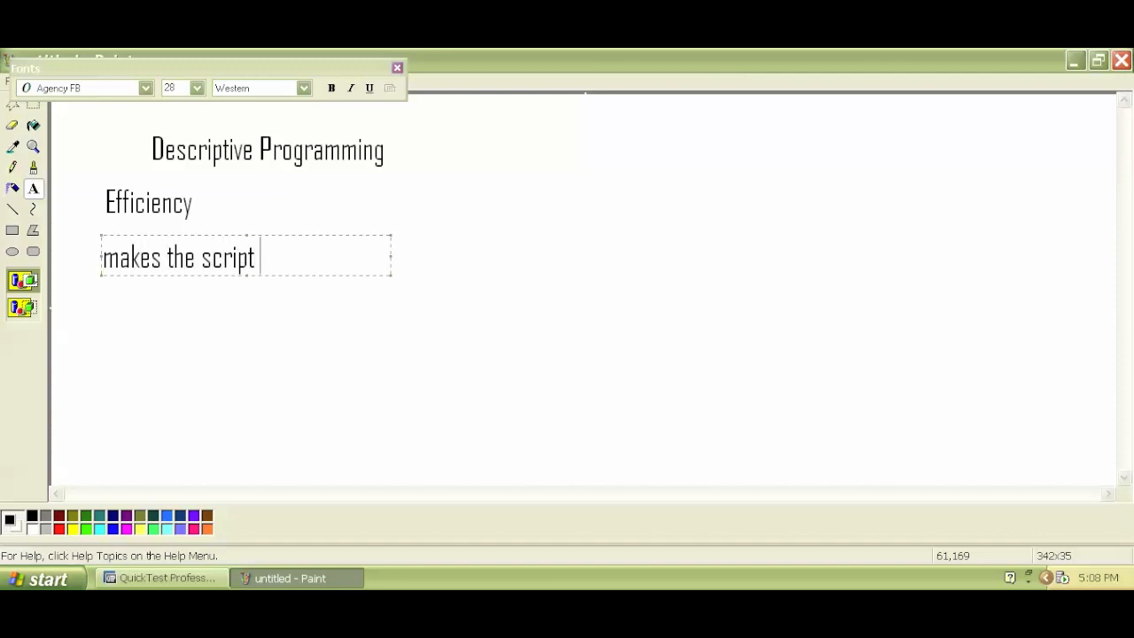
text(ea)
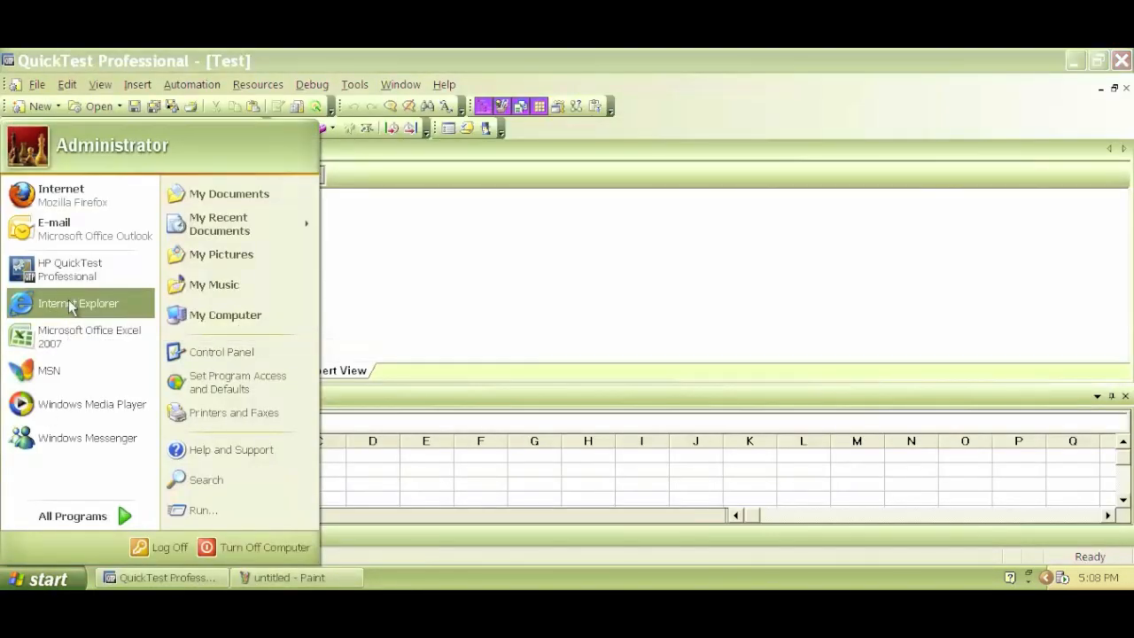
Launch Internet Explorer and navigate to facebook.com.
click(78, 303)
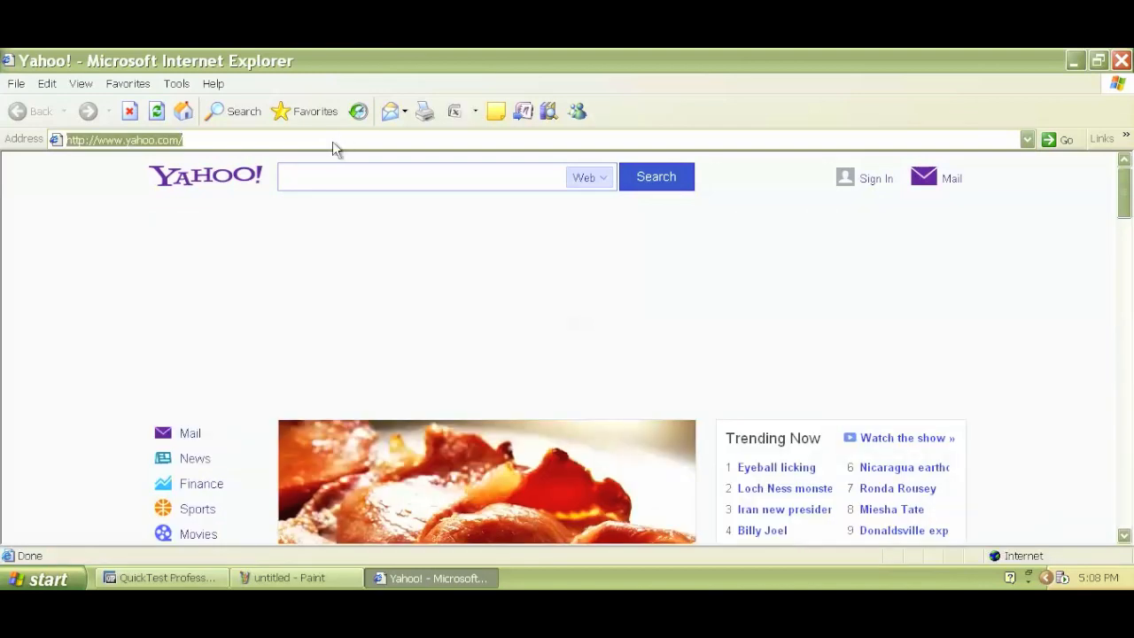
text(facebook)
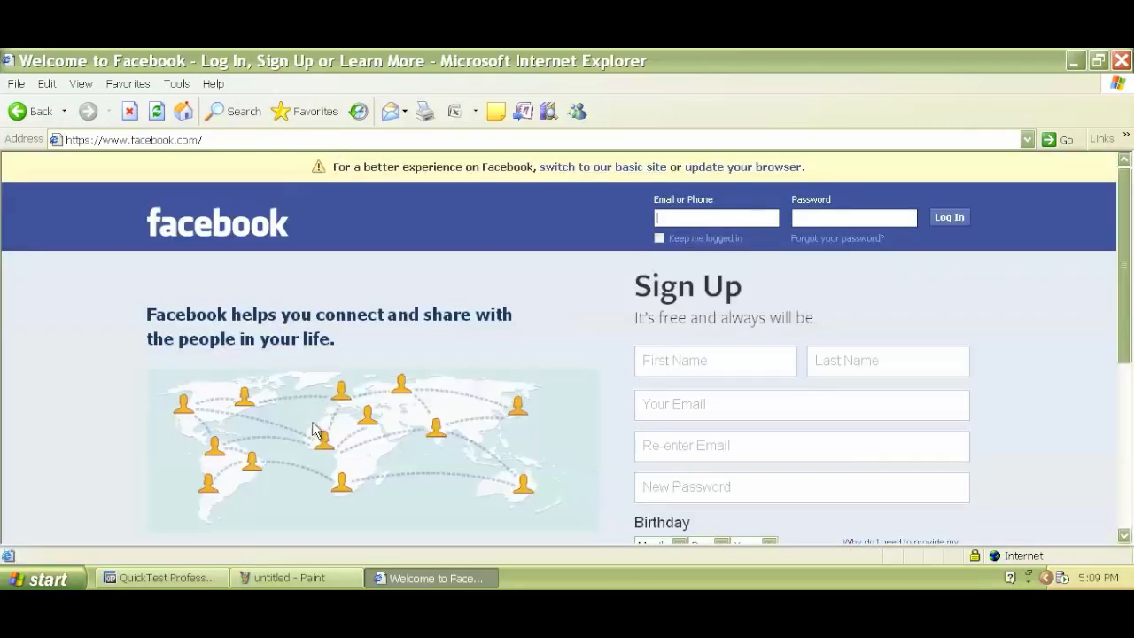
mouse_move(163, 578)
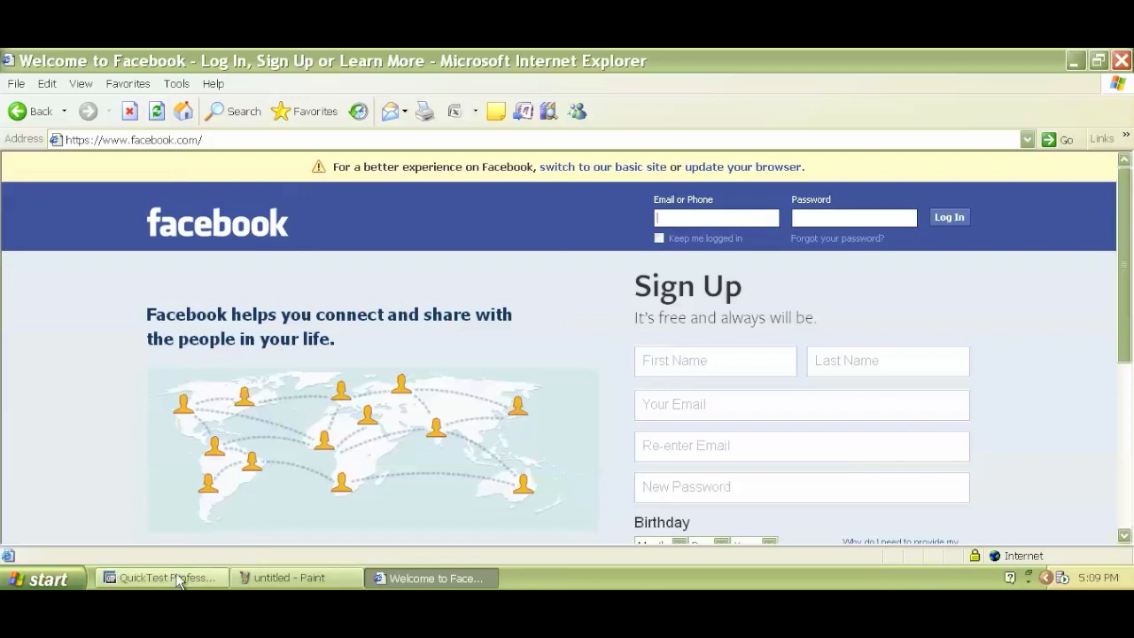
Switch between the test script and the Facebook page, focusing its Email or Phone field.
click(161, 578)
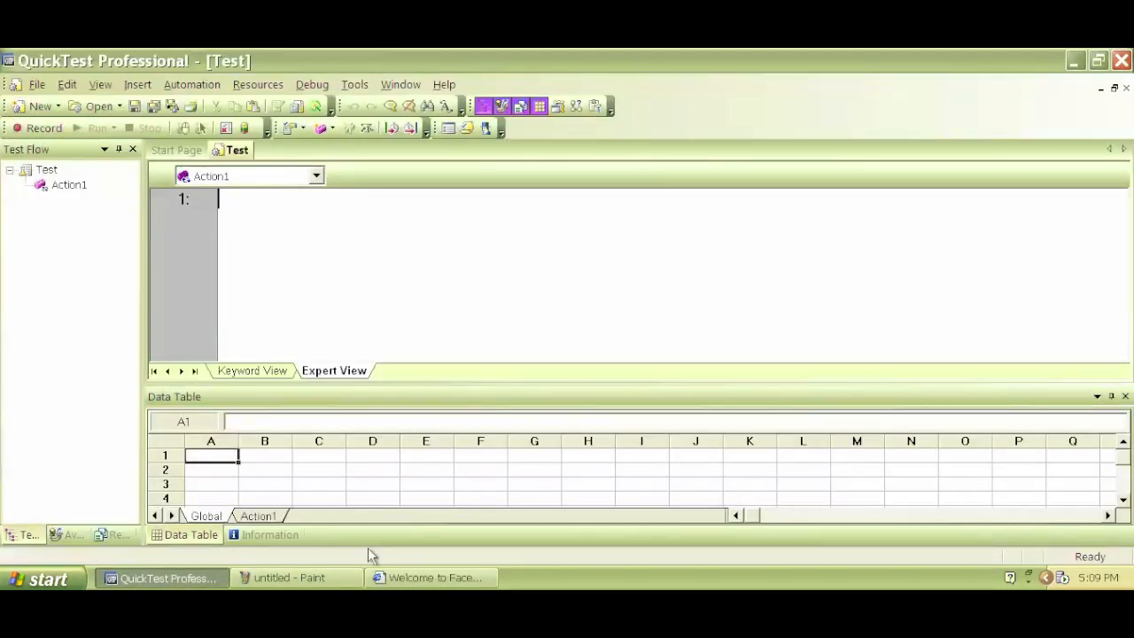
click(431, 577)
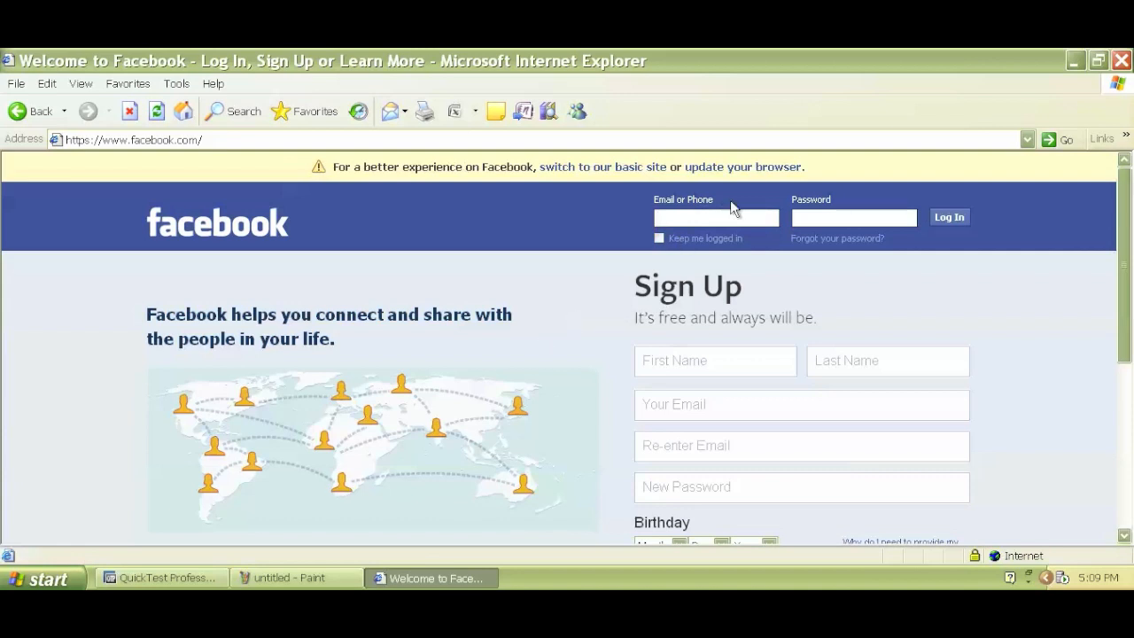
click(716, 216)
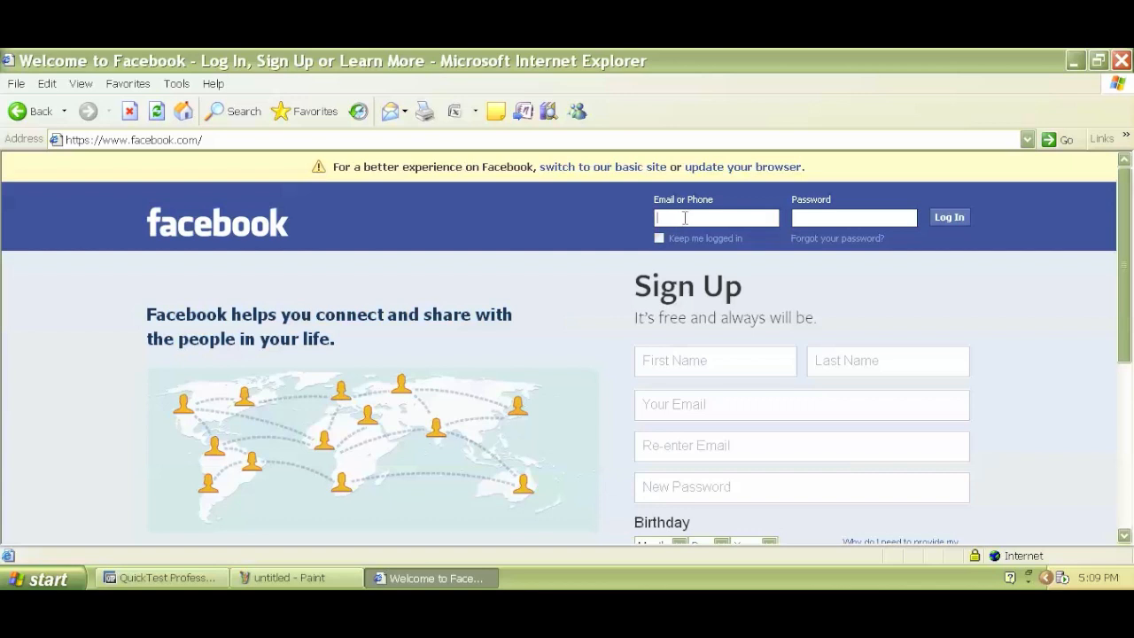
mouse_move(695, 223)
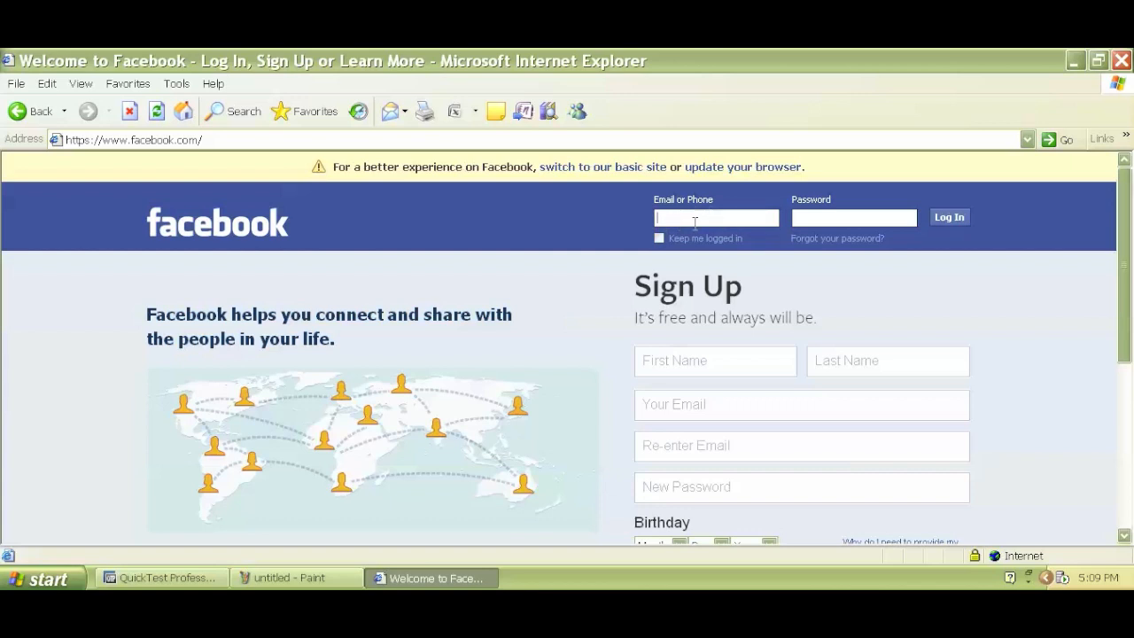
mouse_move(716, 208)
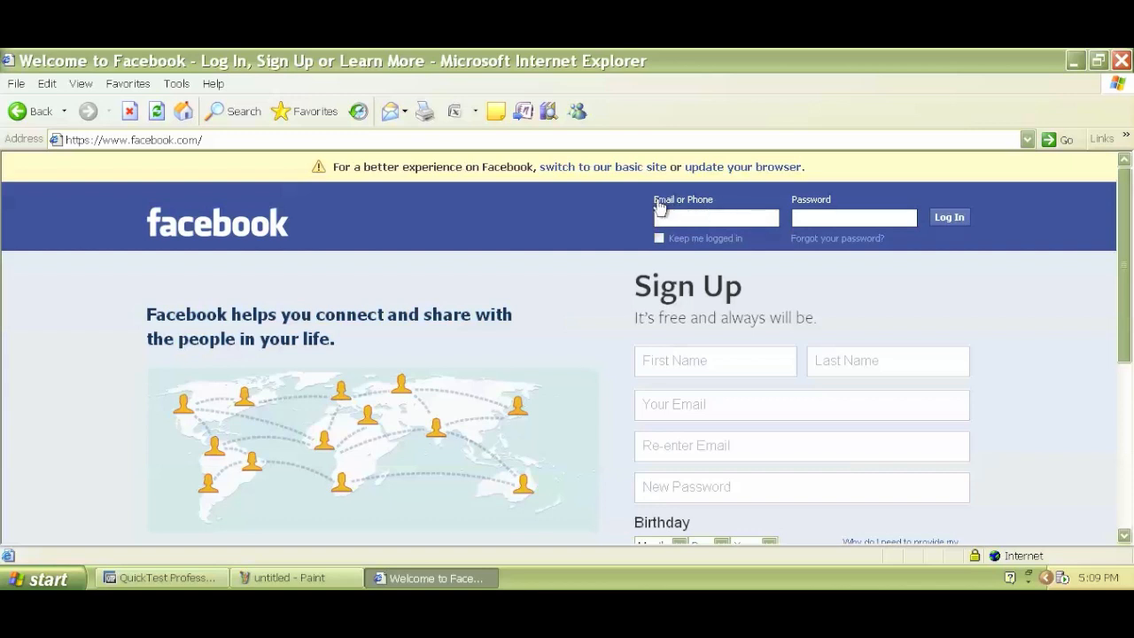
mouse_move(684, 207)
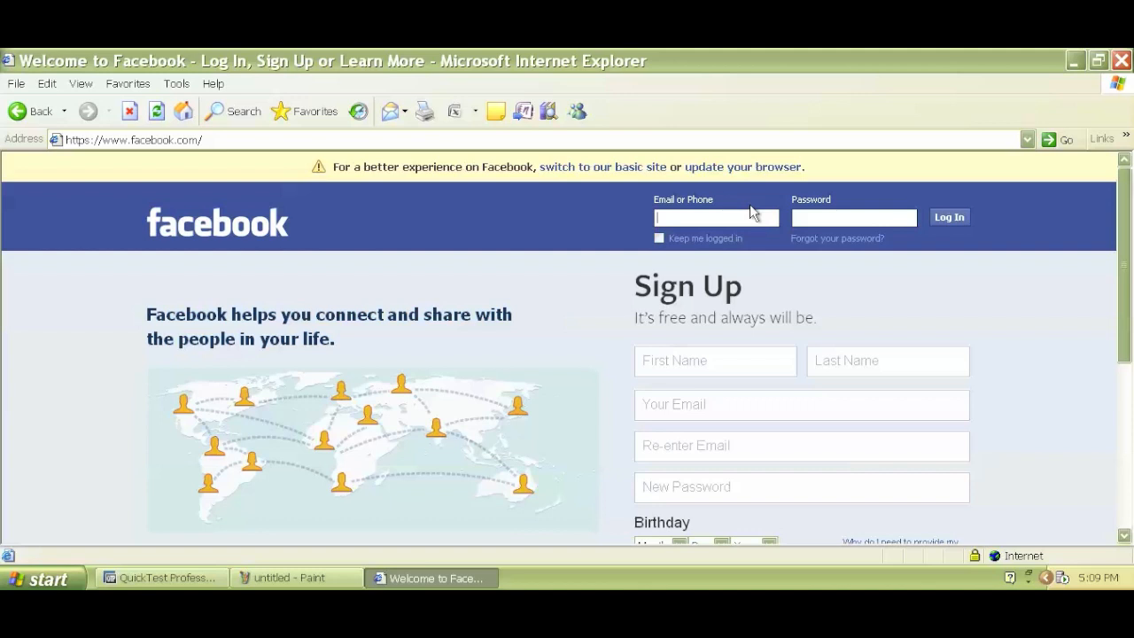
click(163, 578)
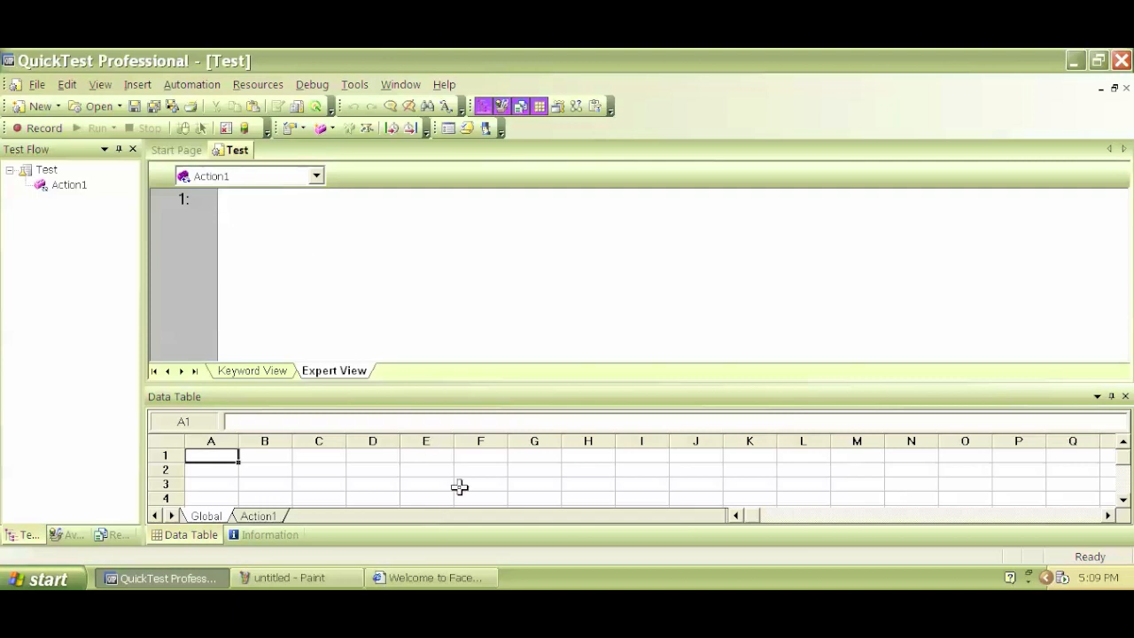
click(431, 578)
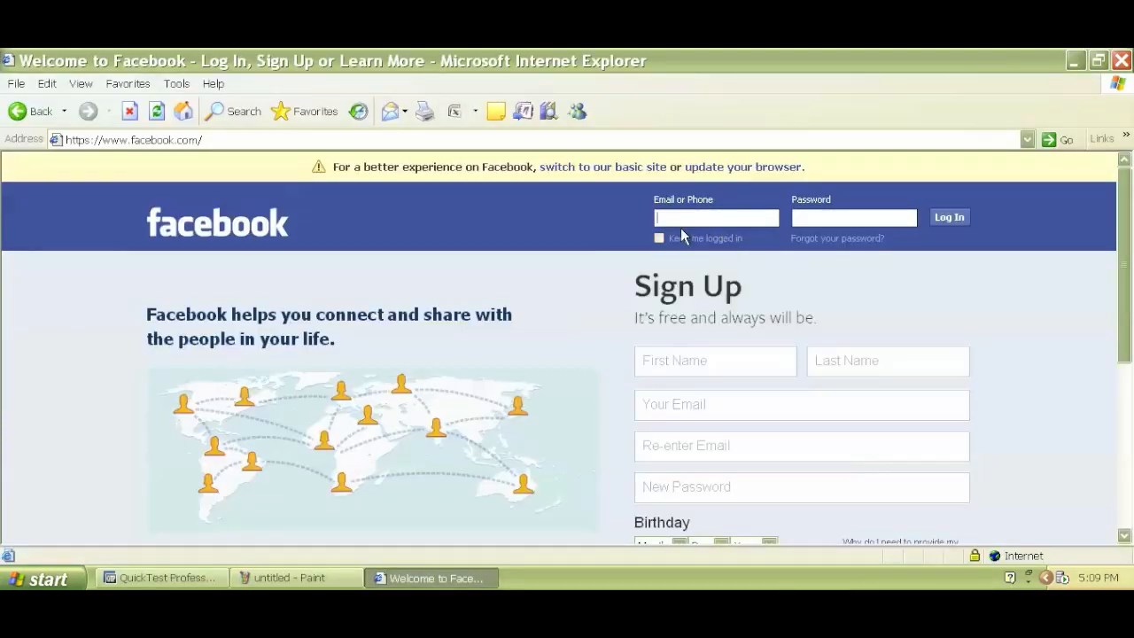
click(163, 577)
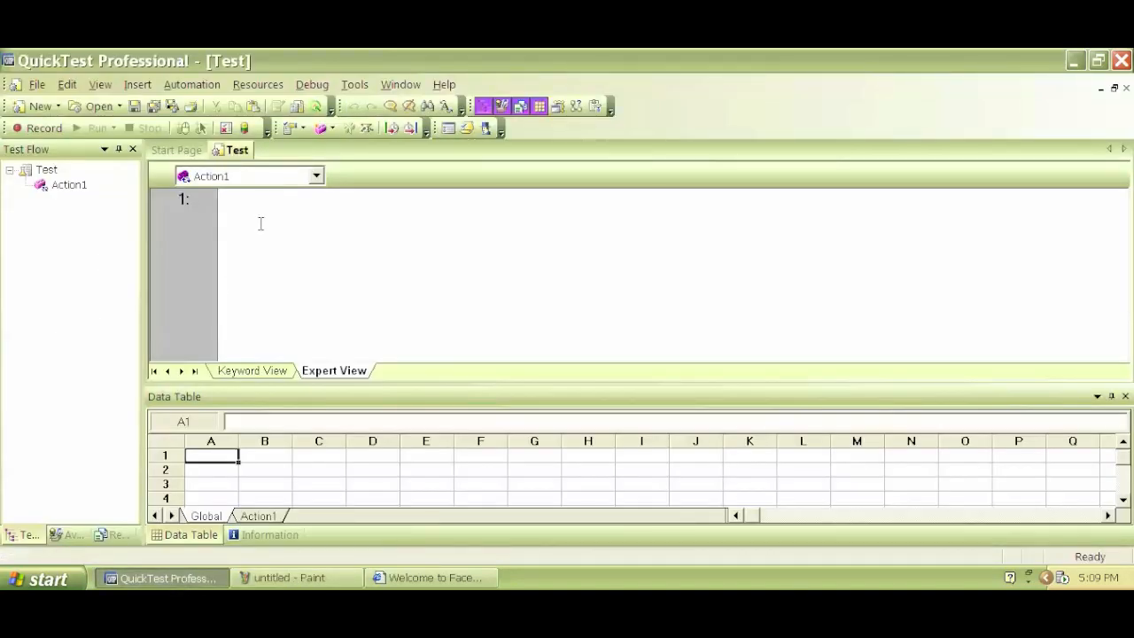
mouse_move(272, 219)
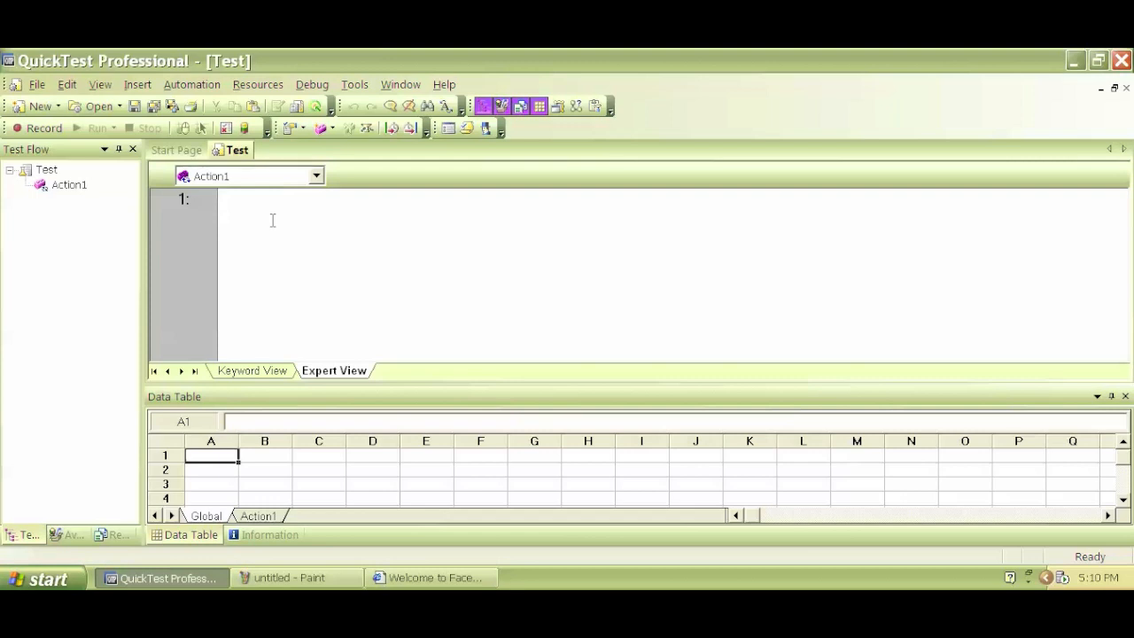
Review the Facebook login page again and return to the test script window.
click(216, 199)
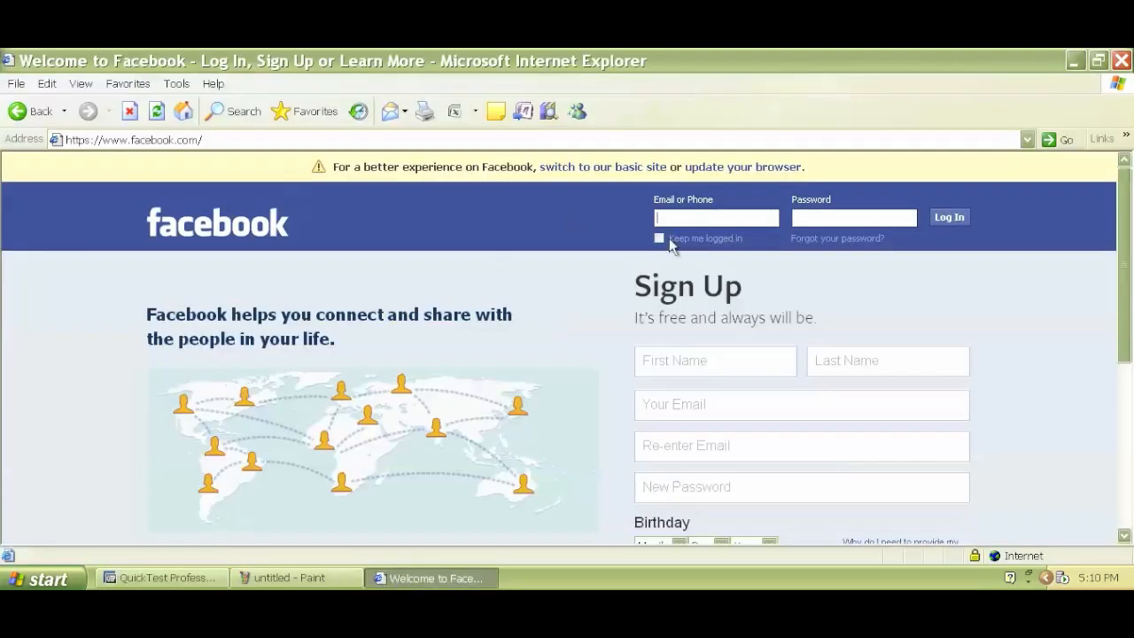
mouse_move(328, 308)
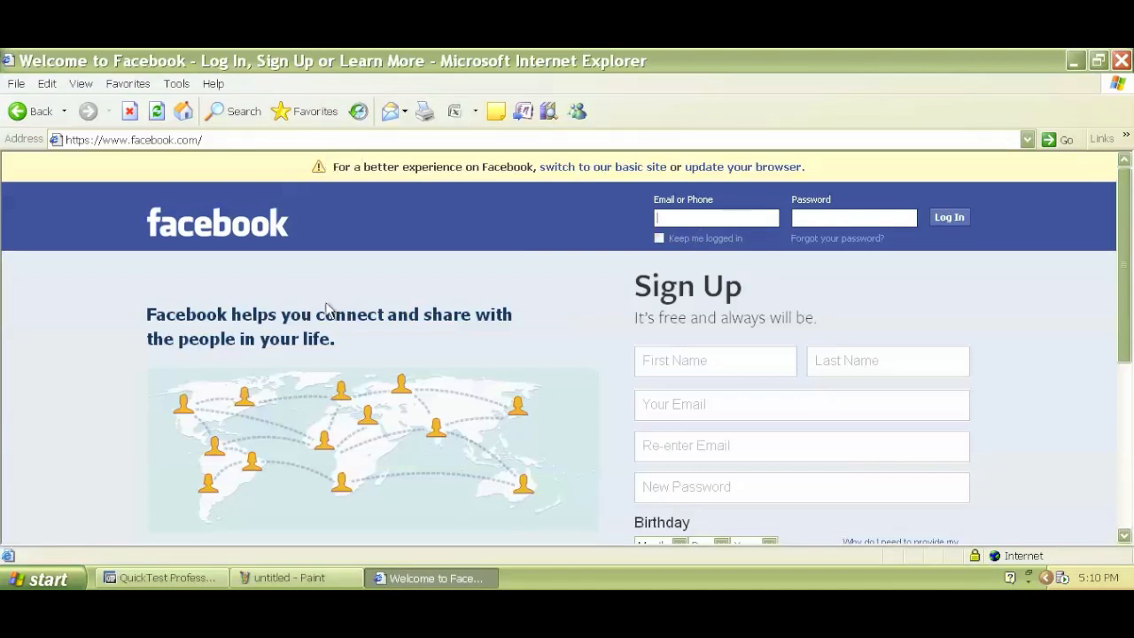
click(161, 578)
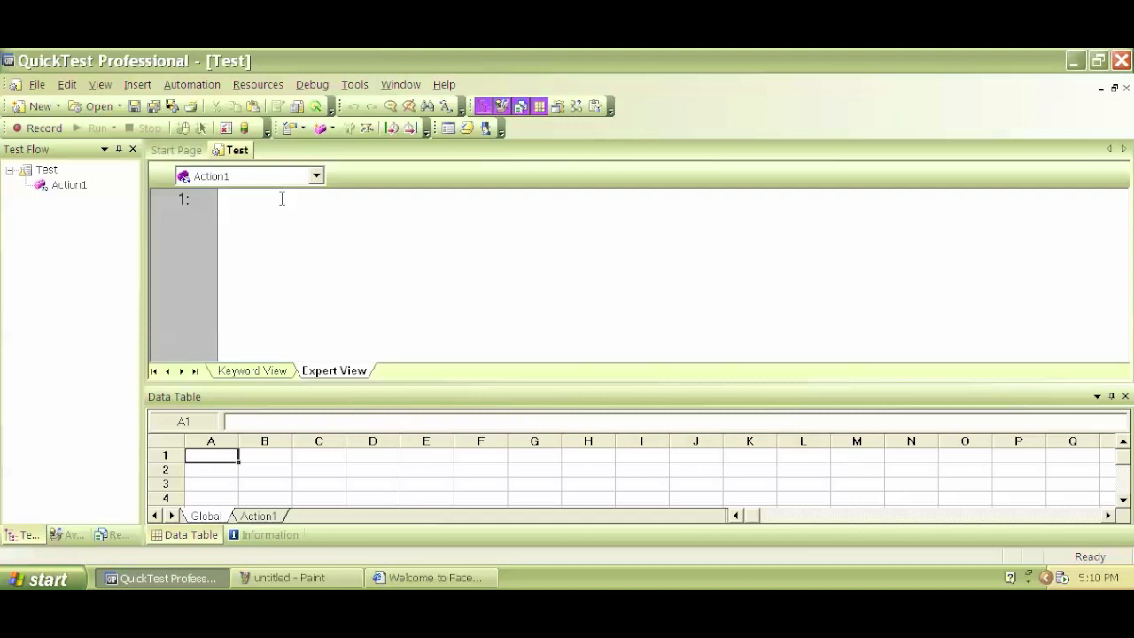
click(433, 578)
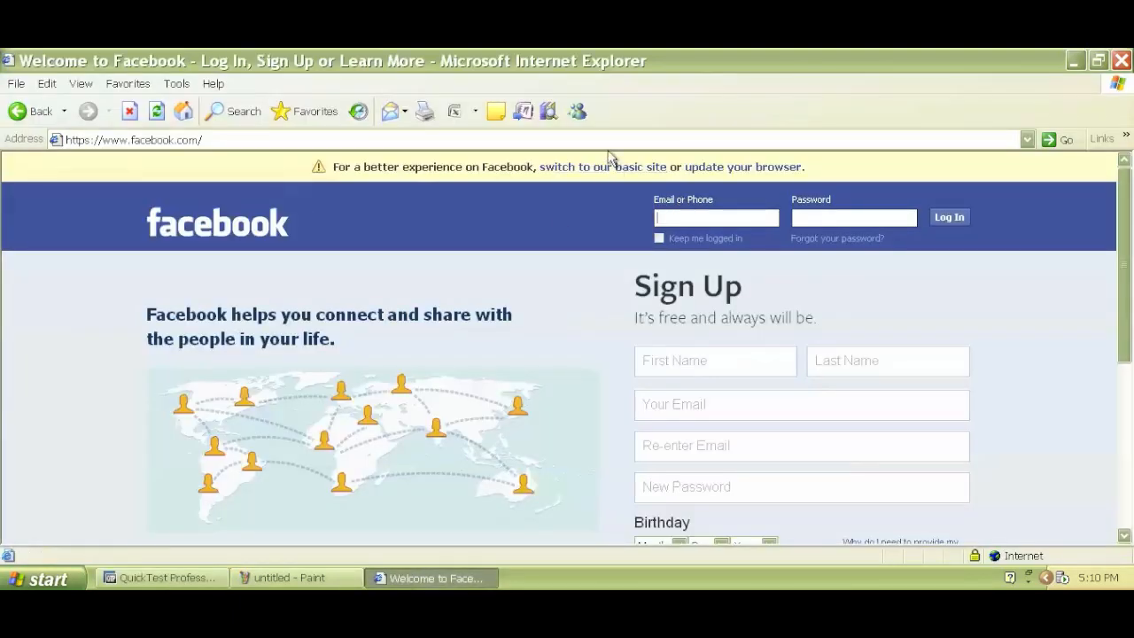
click(716, 216)
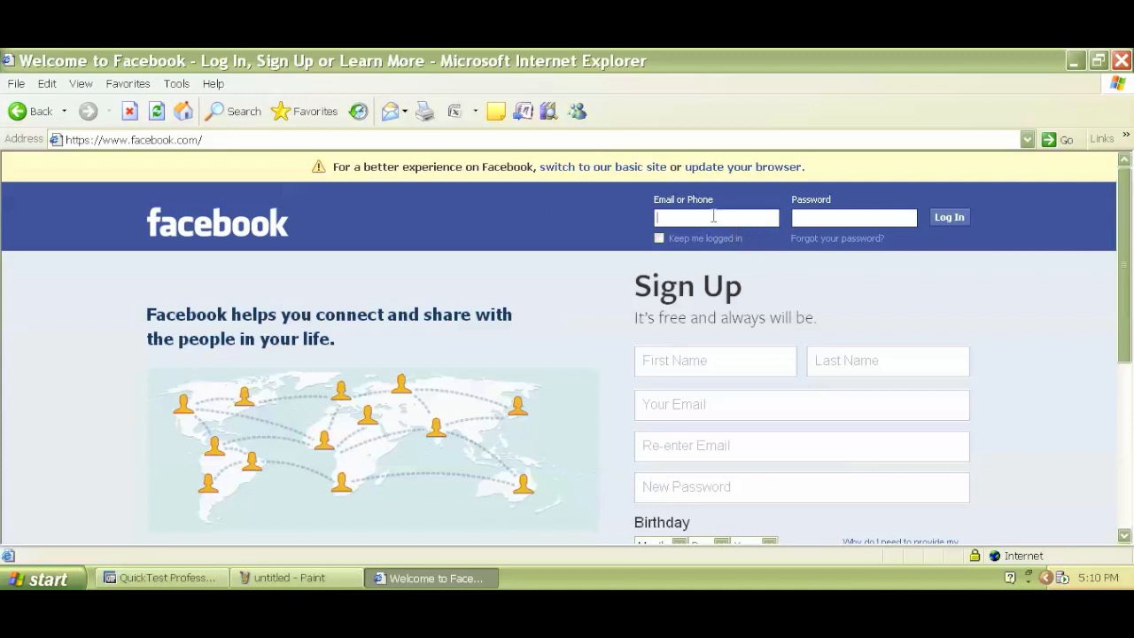
click(163, 578)
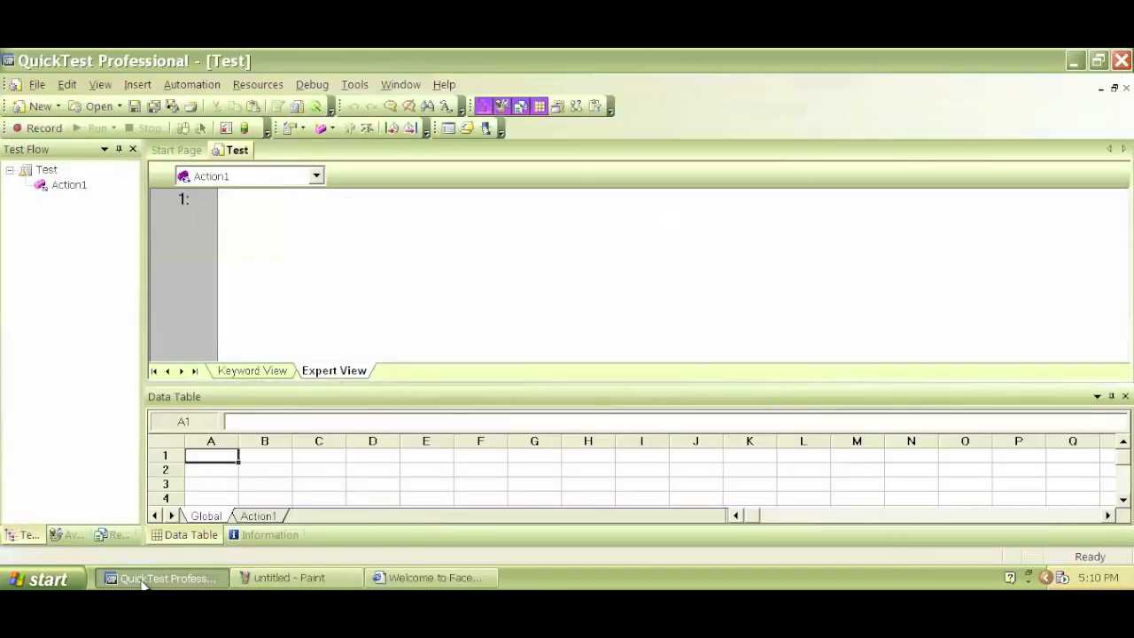
click(216, 198)
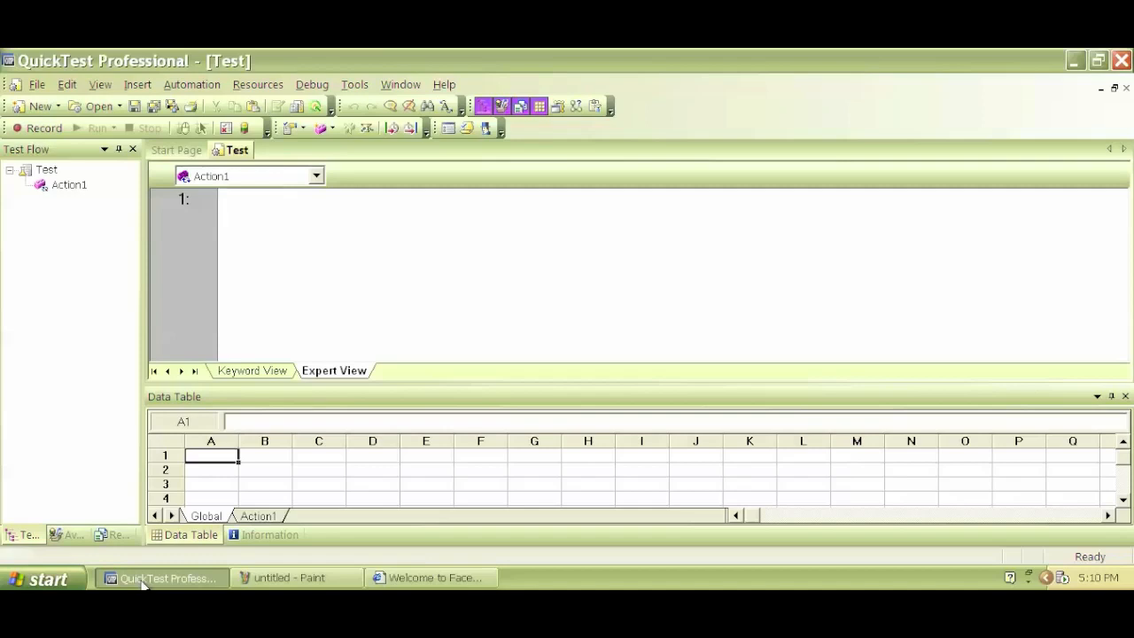
Close the Paint notes, discarding the unsaved changes.
click(216, 199)
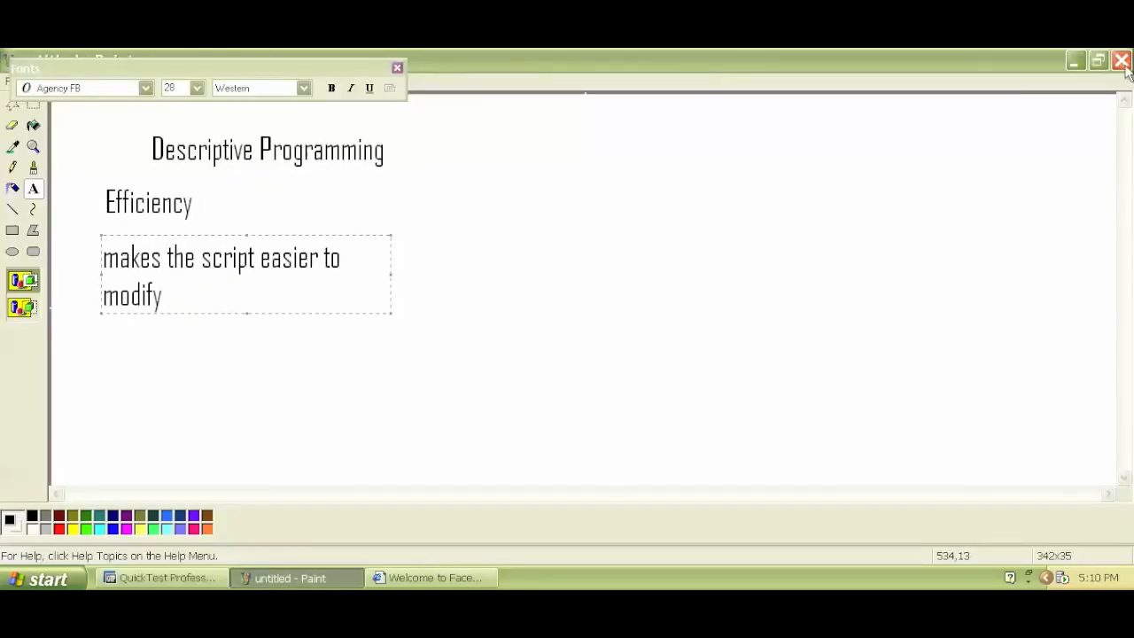
click(1122, 60)
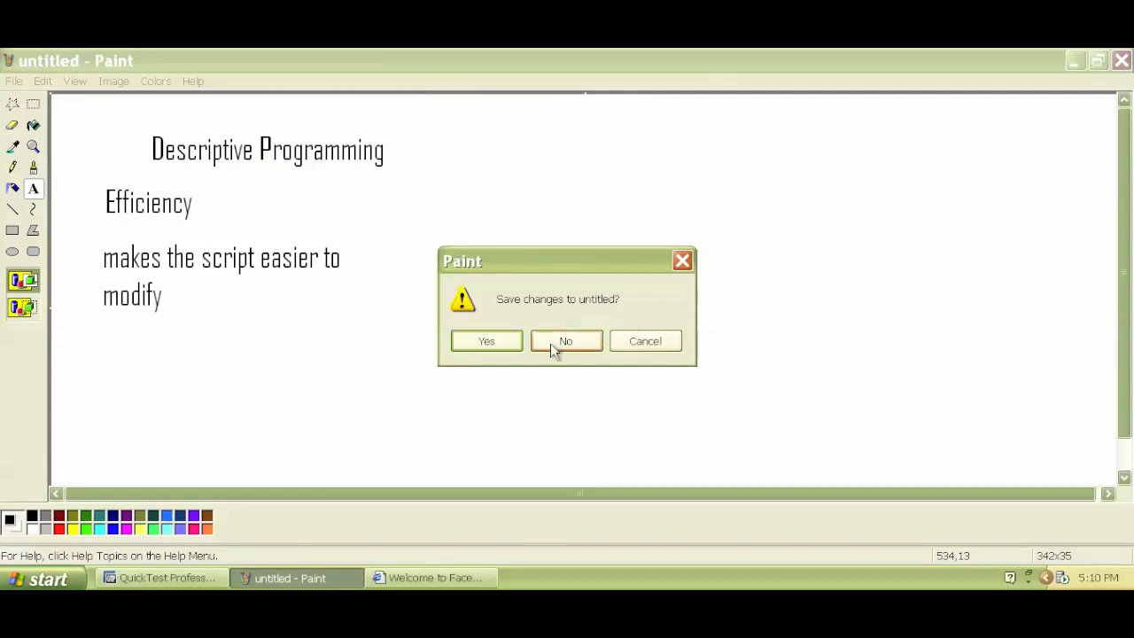
click(565, 340)
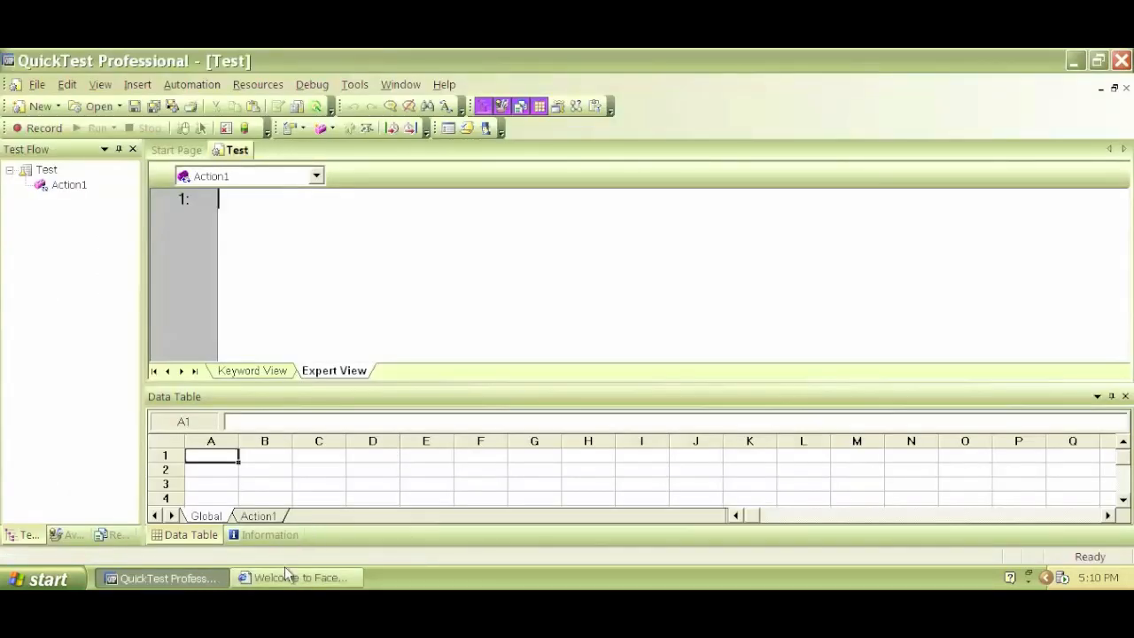
Close the Facebook browser window, leaving only the empty Action1 script open.
click(296, 577)
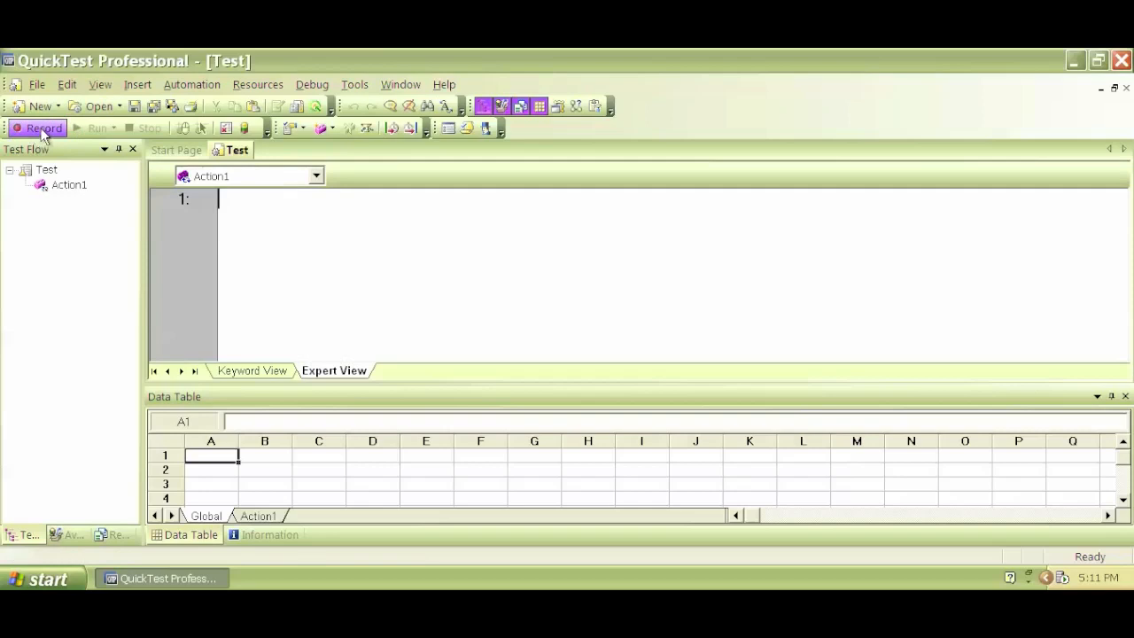
mouse_move(43, 128)
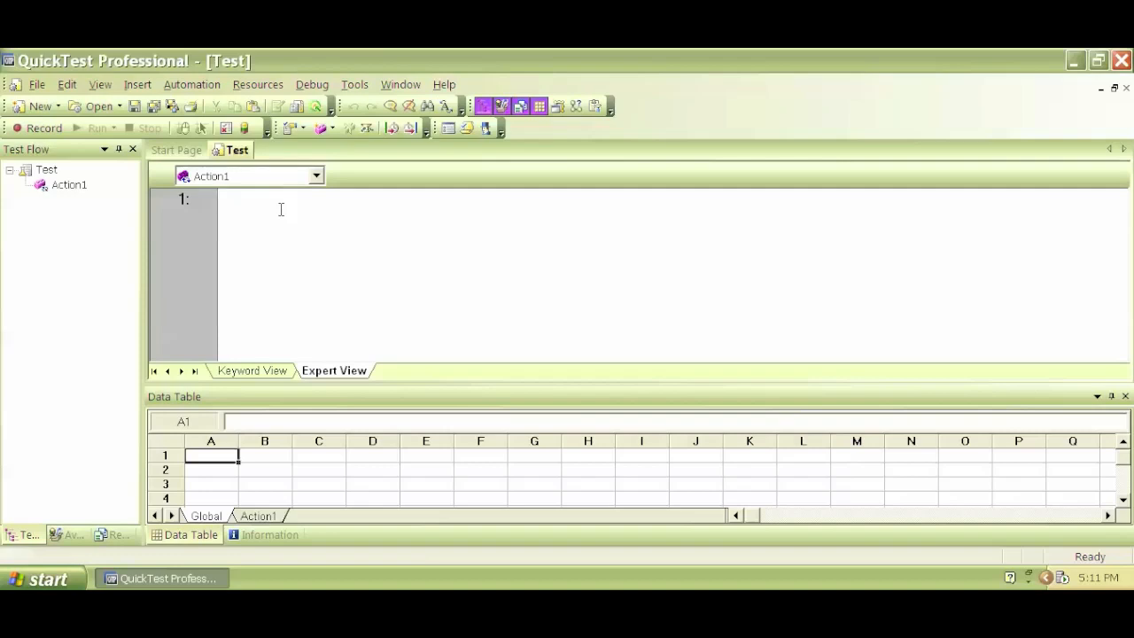
Write SystemUtil.Run with the first argument "iexplore.exe" on script line 1.
text(systemu)
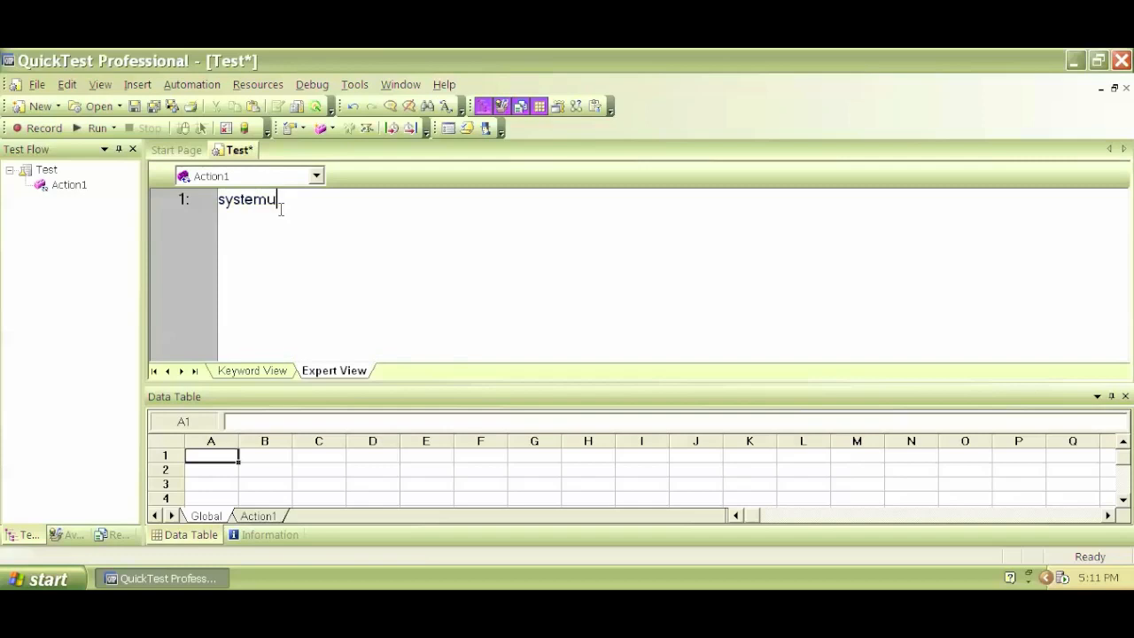
text(til.Run ")
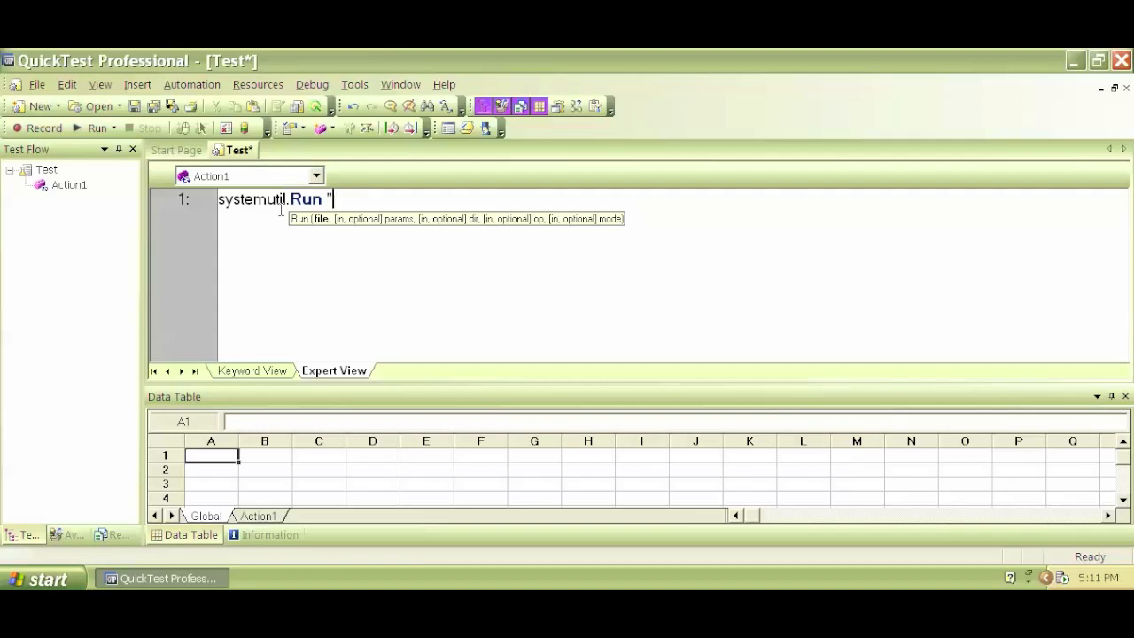
text(i)
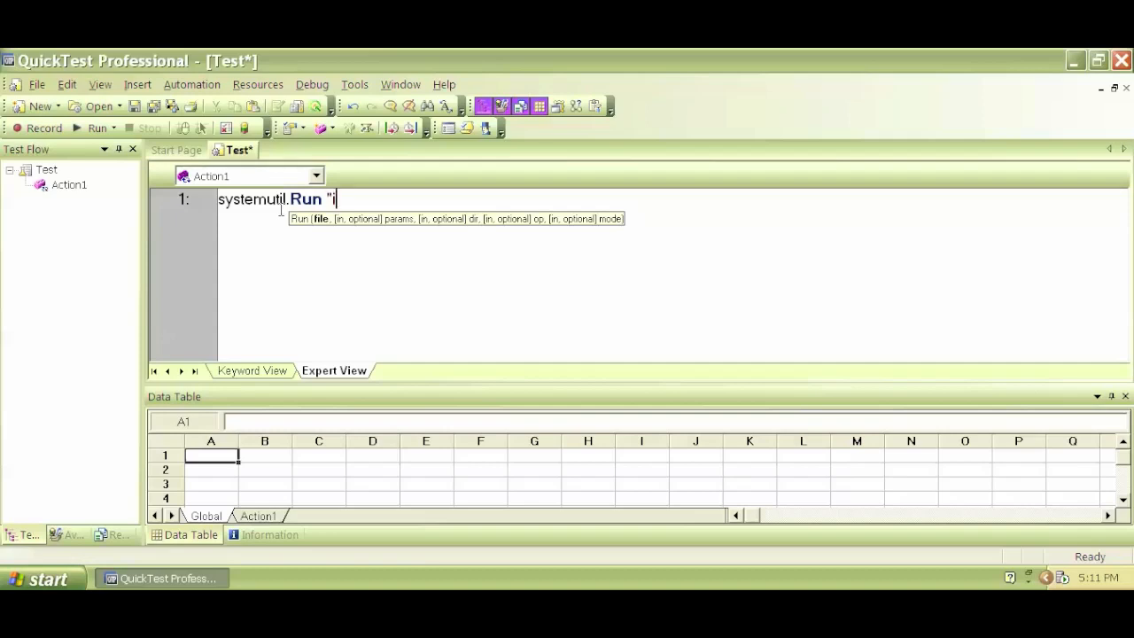
text(eexp)
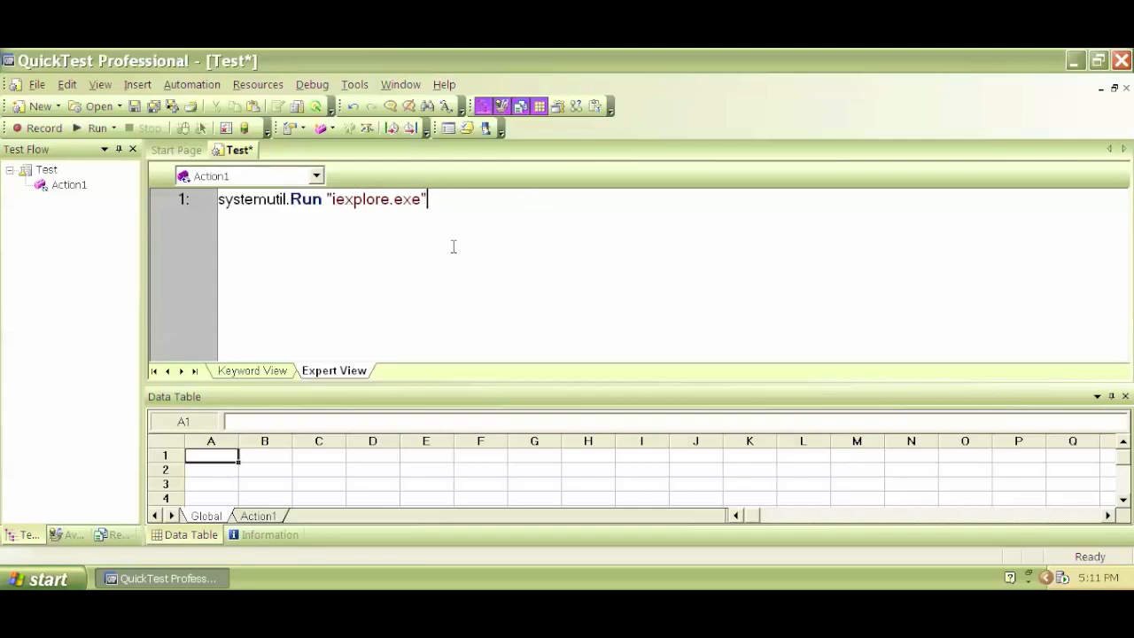
text(,")
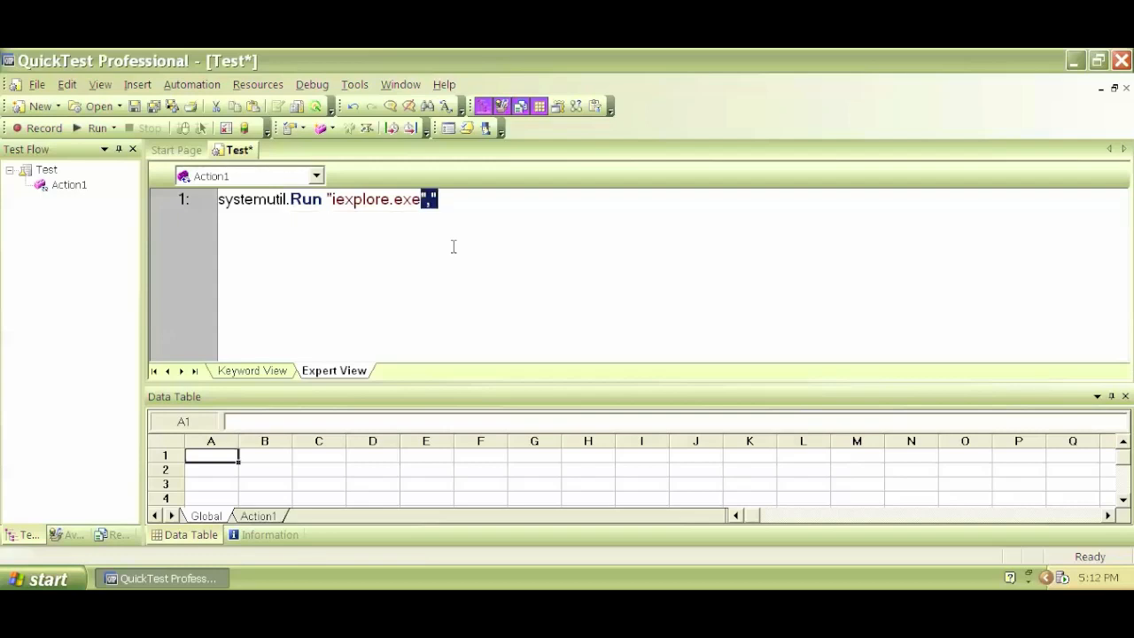
text(,"ht)
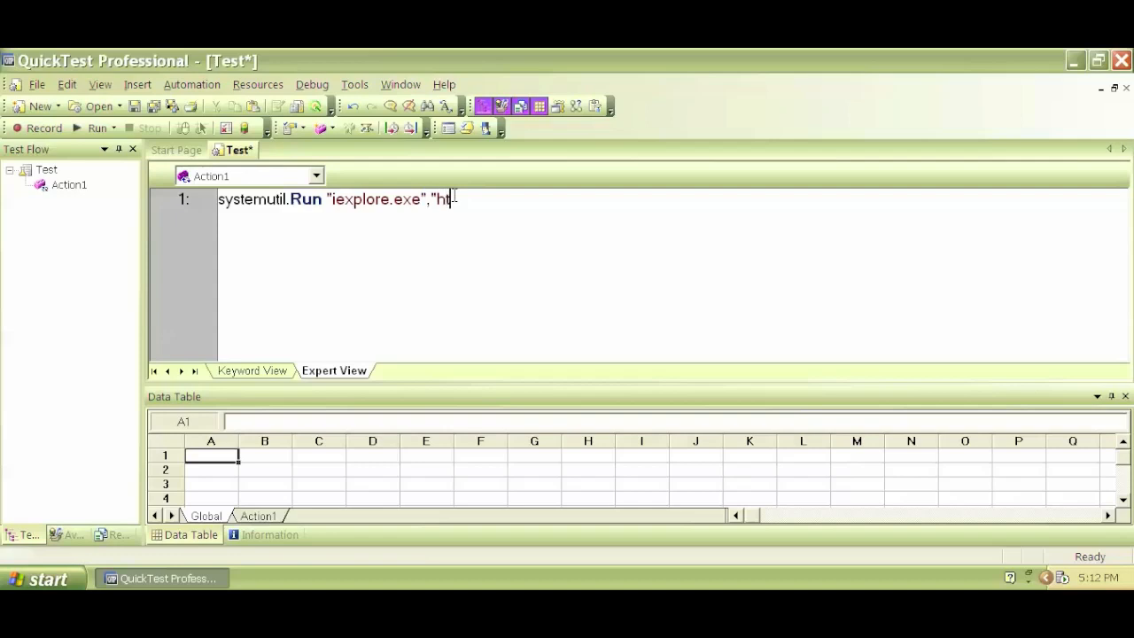
text(tp:)
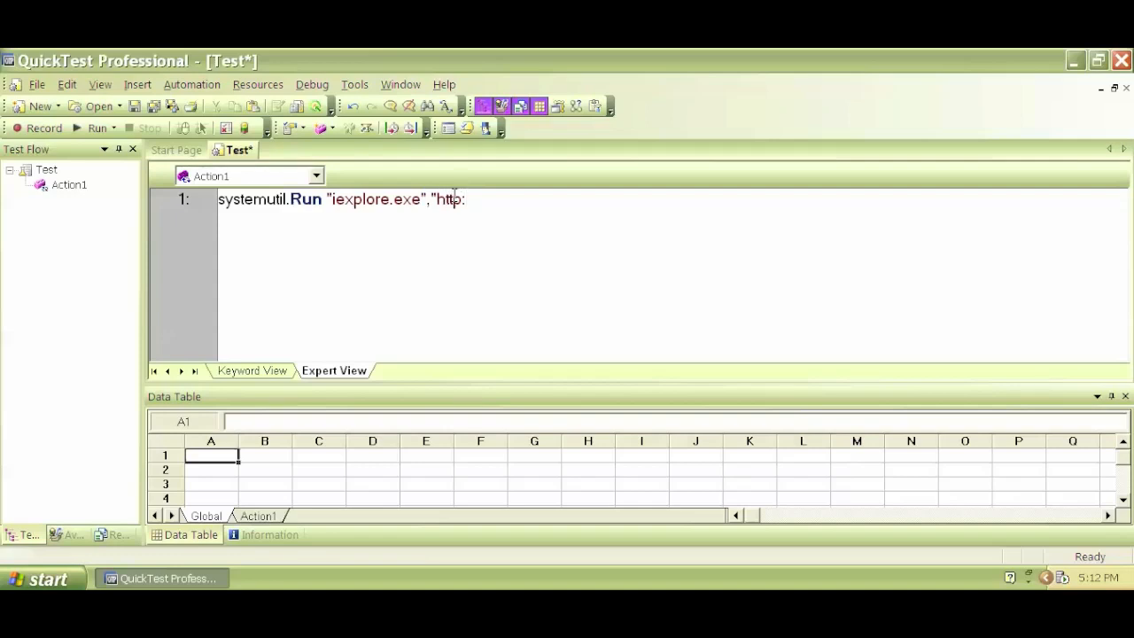
text(://)
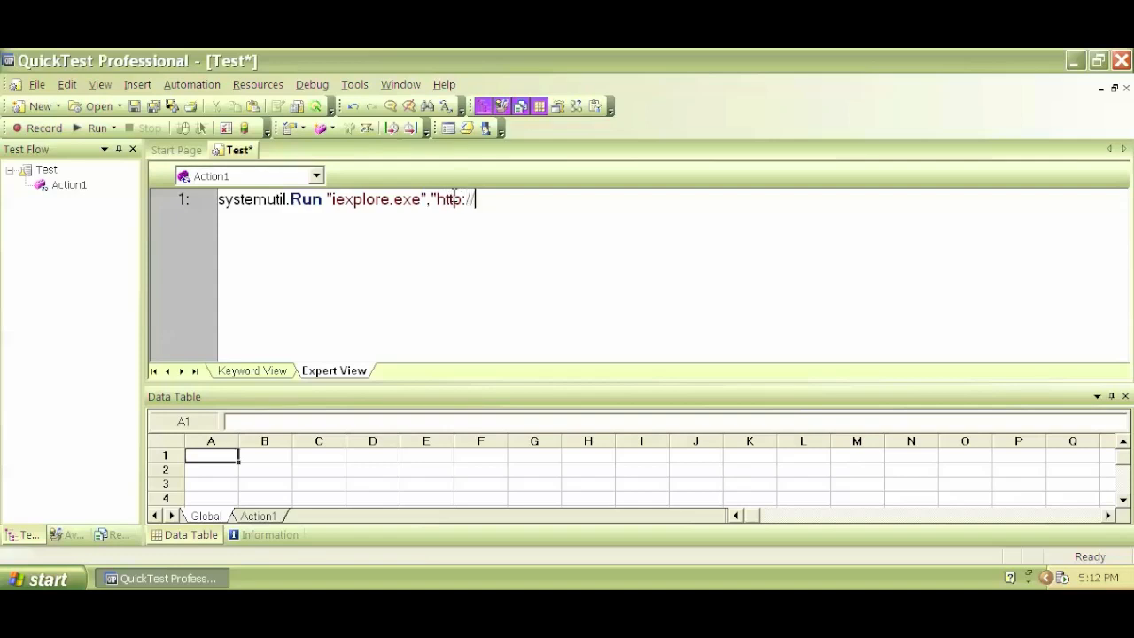
text(www.)
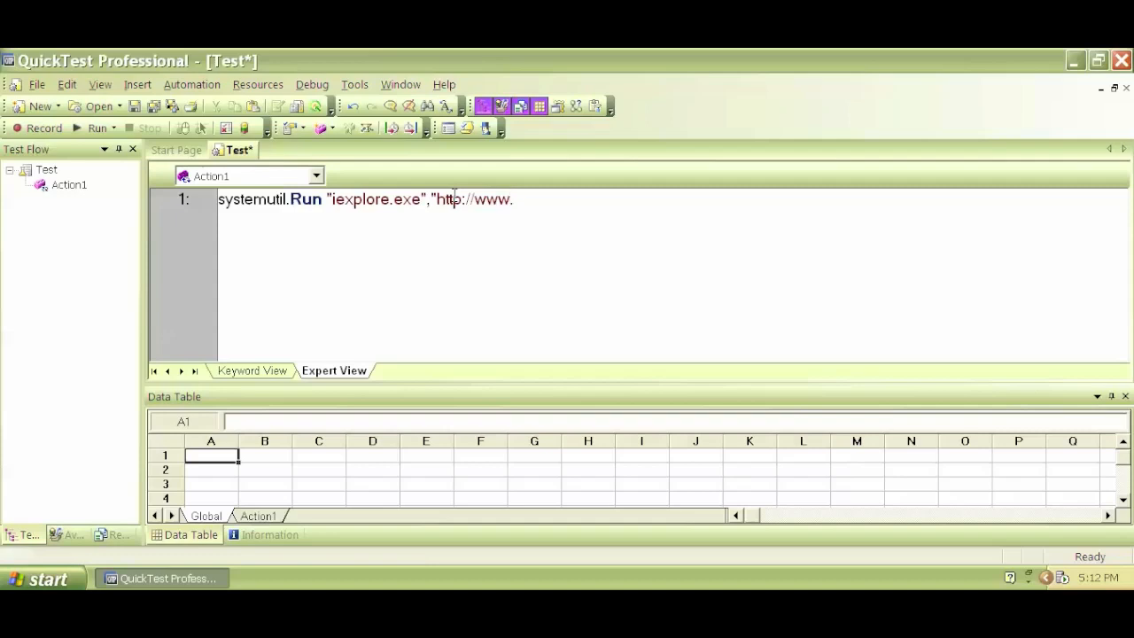
text(facebook.c)
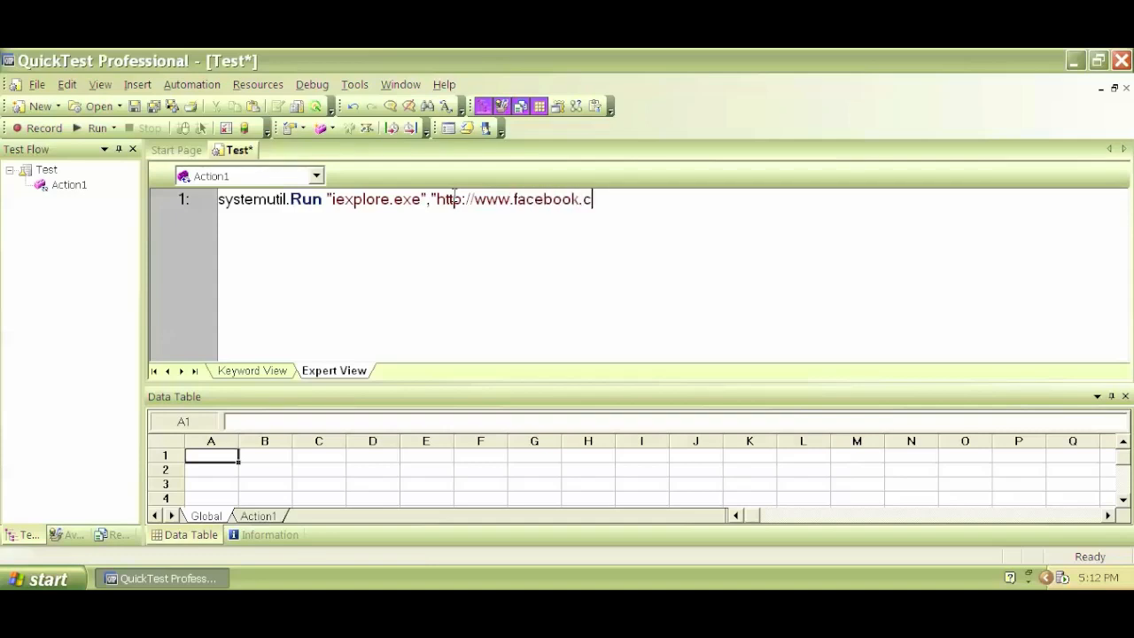
text(om")
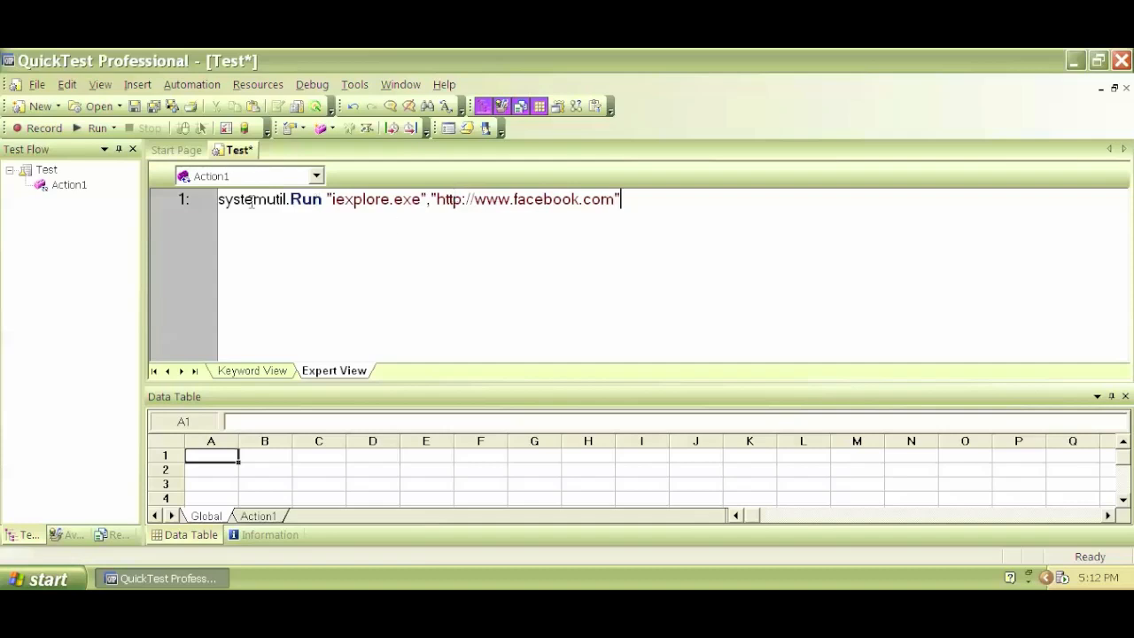
mouse_move(538, 195)
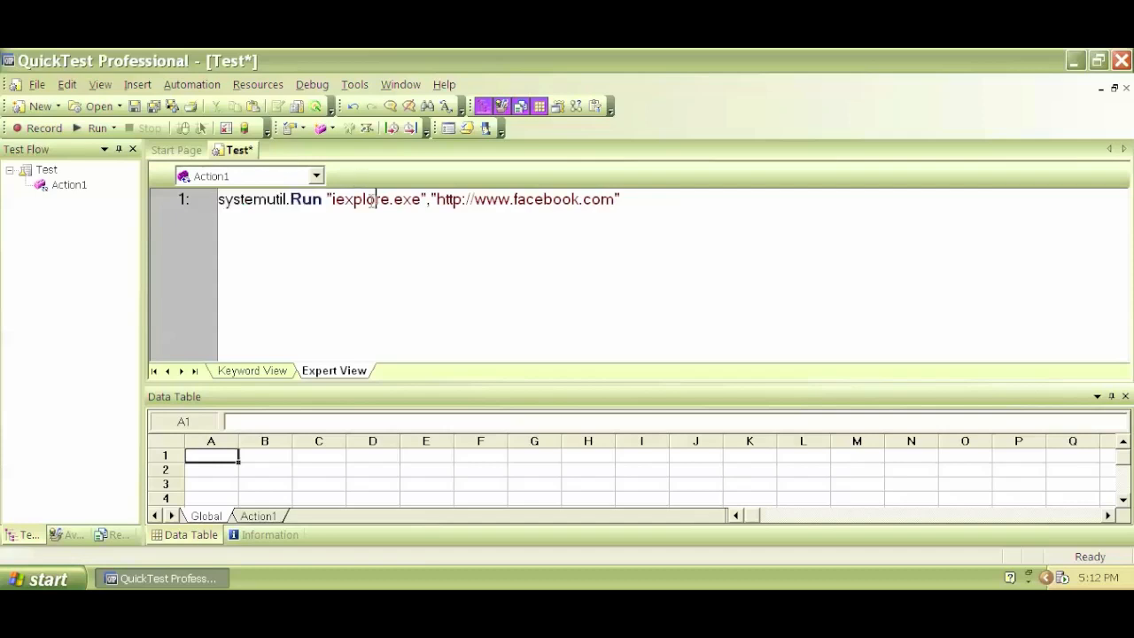
Run the test with the default results folder so IE opens Facebook, then return to the script.
click(93, 127)
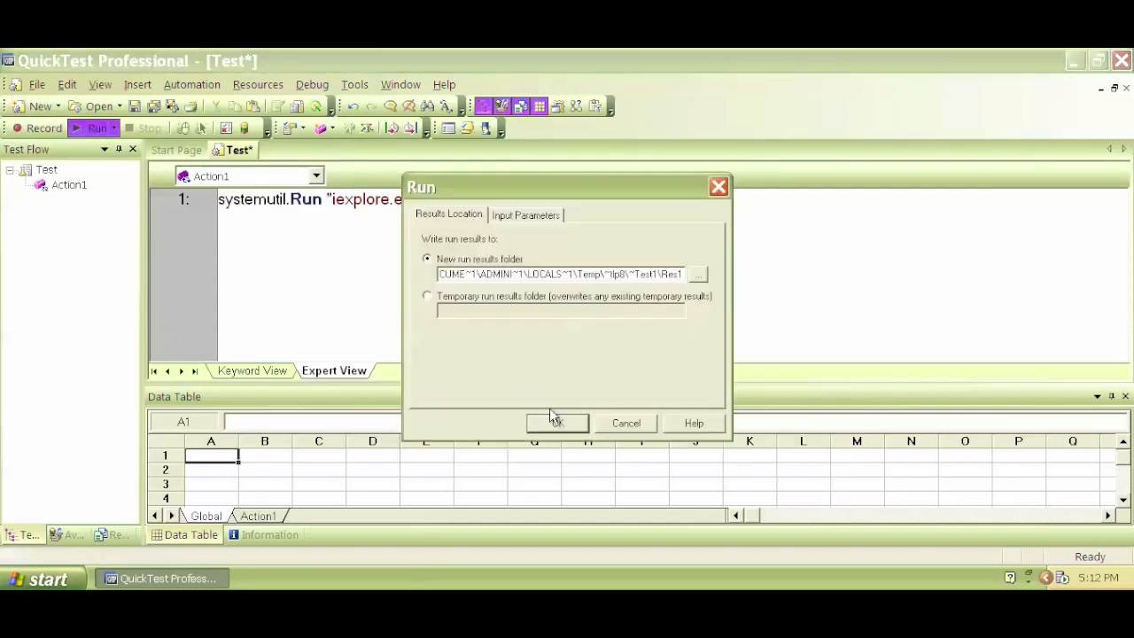
click(557, 422)
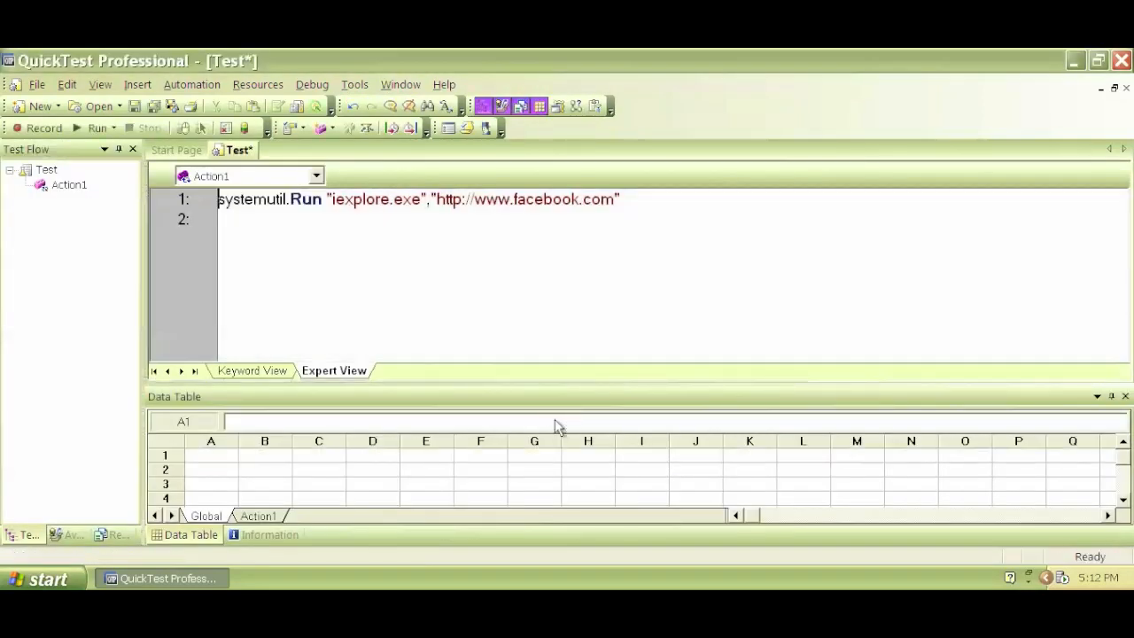
click(96, 128)
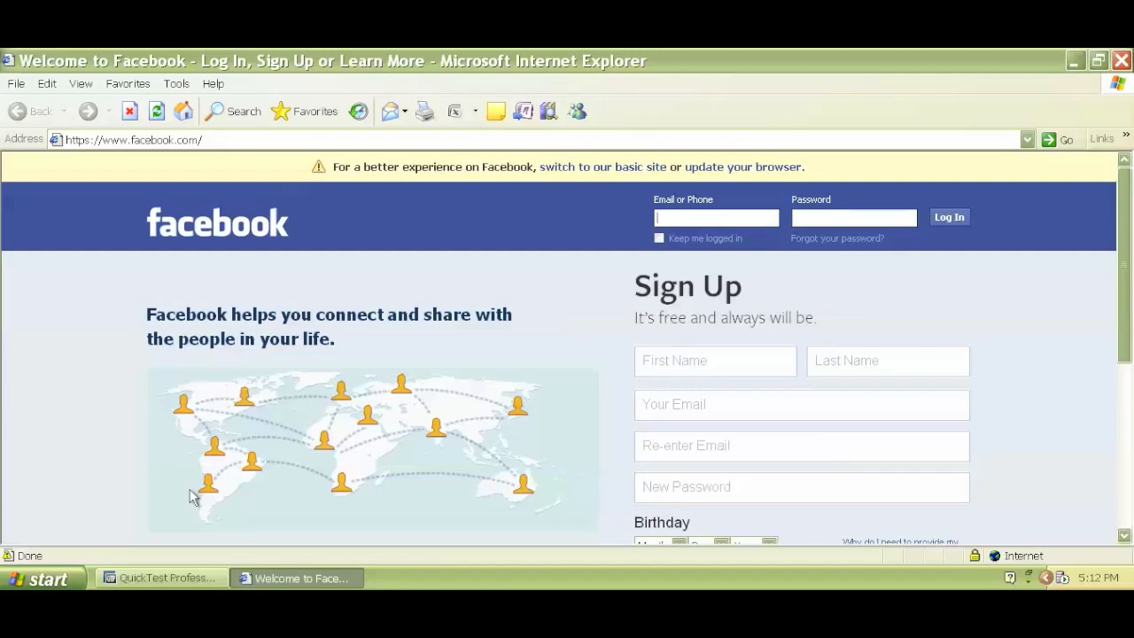
click(160, 578)
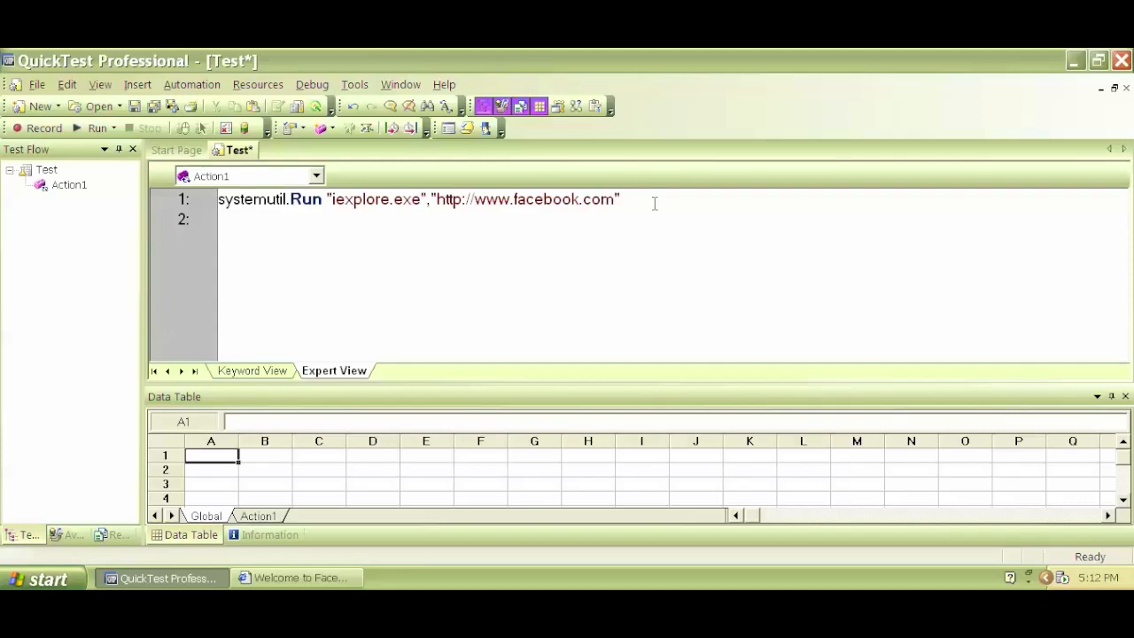
mouse_move(493, 234)
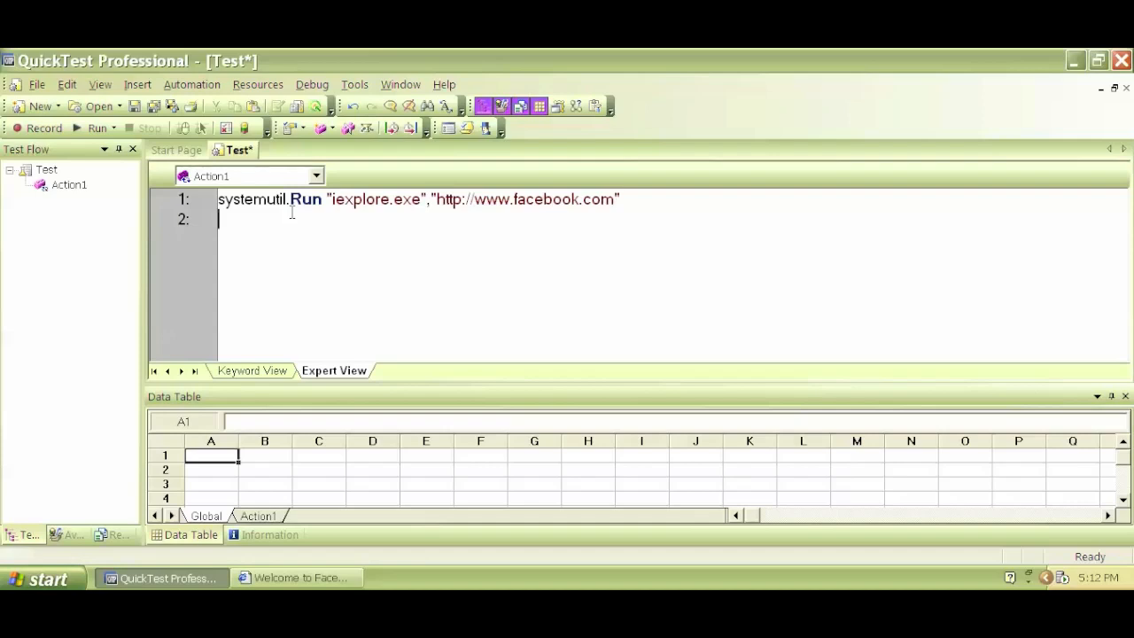
mouse_move(328, 530)
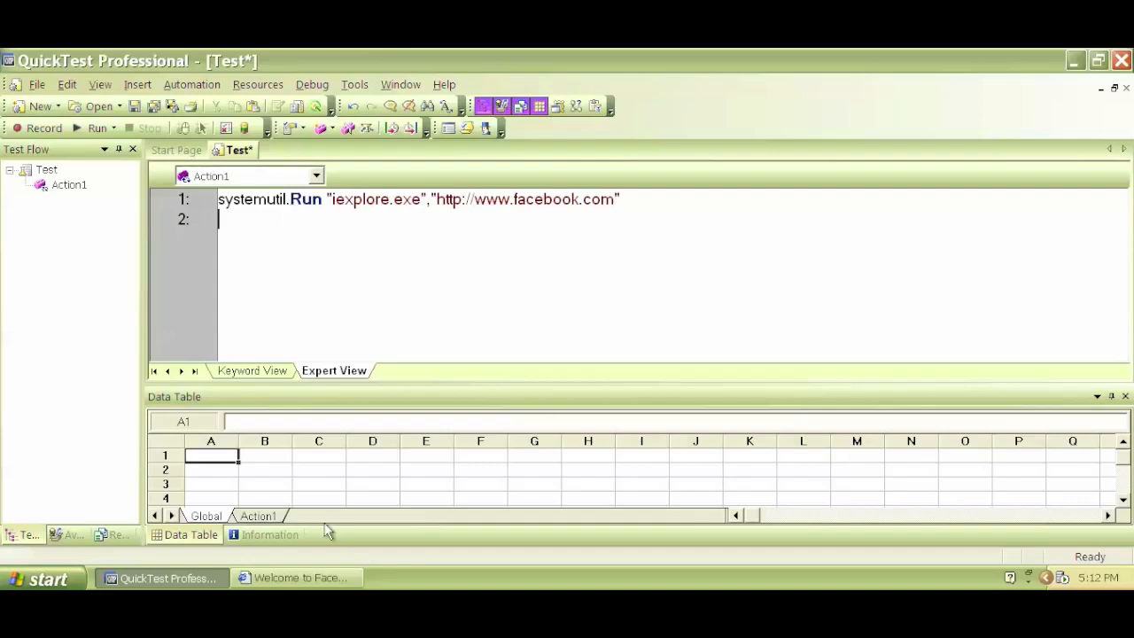